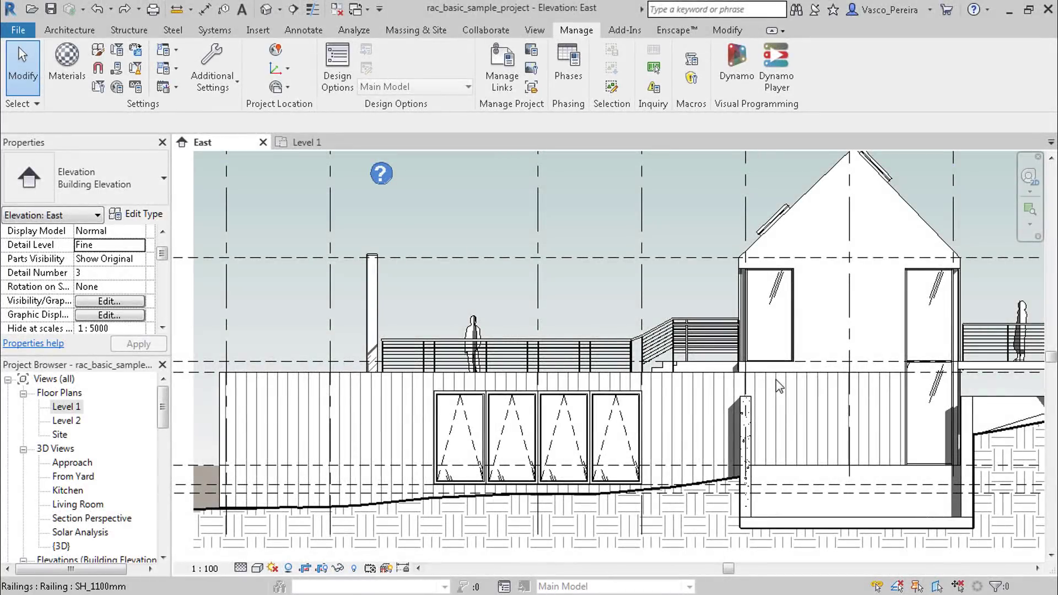
pyautogui.moveTo(329, 295)
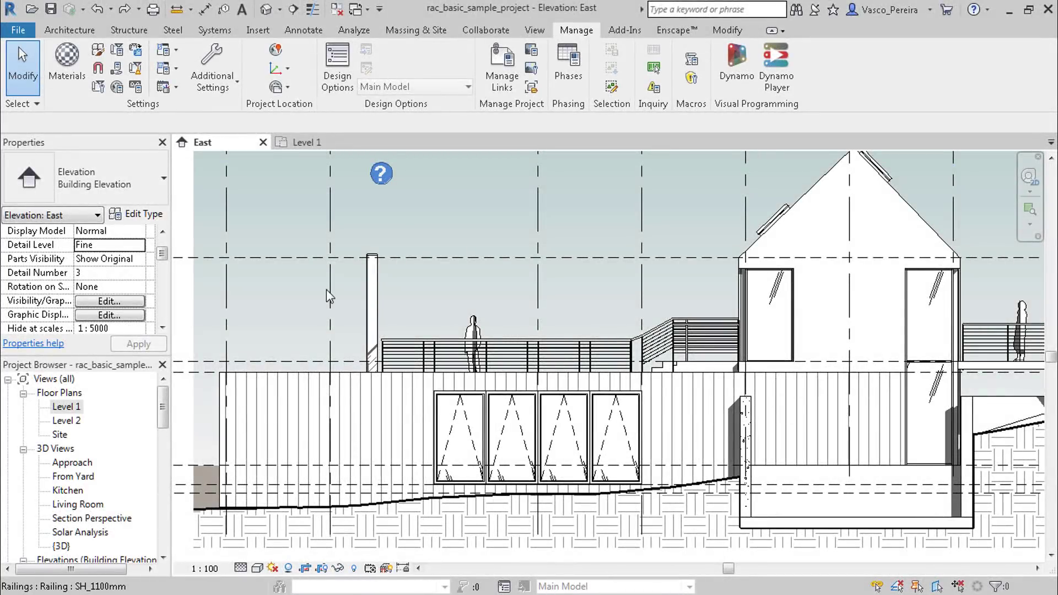
pyautogui.moveTo(312, 297)
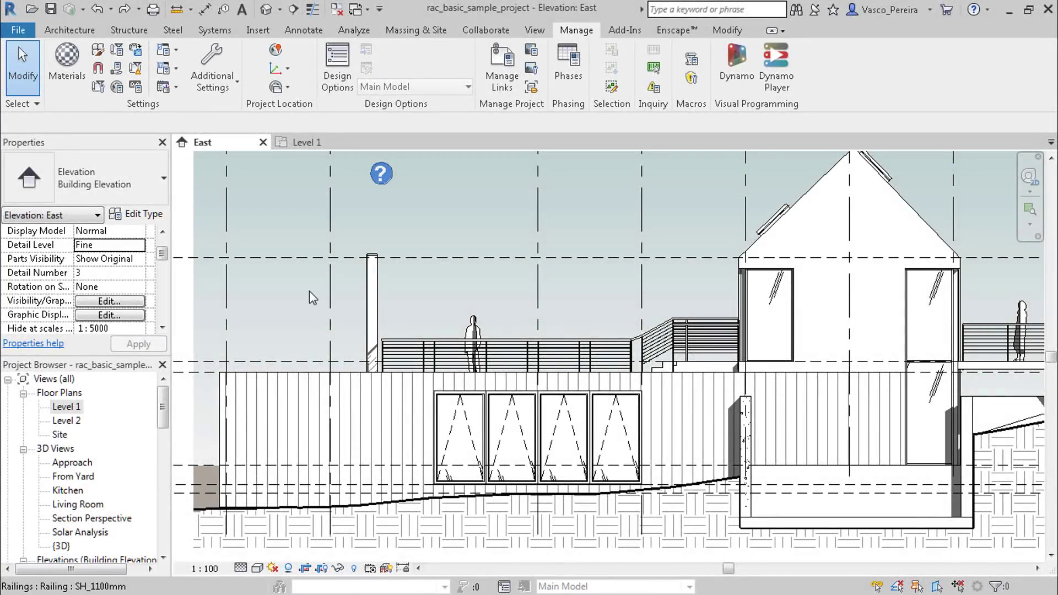
pyautogui.moveTo(278, 321)
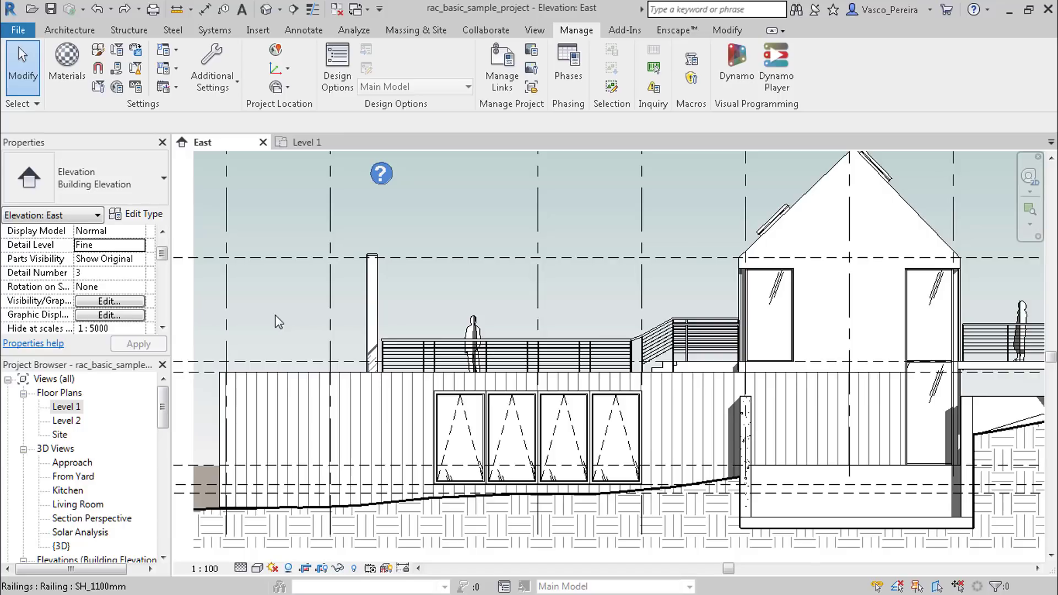
pyautogui.moveTo(537, 23)
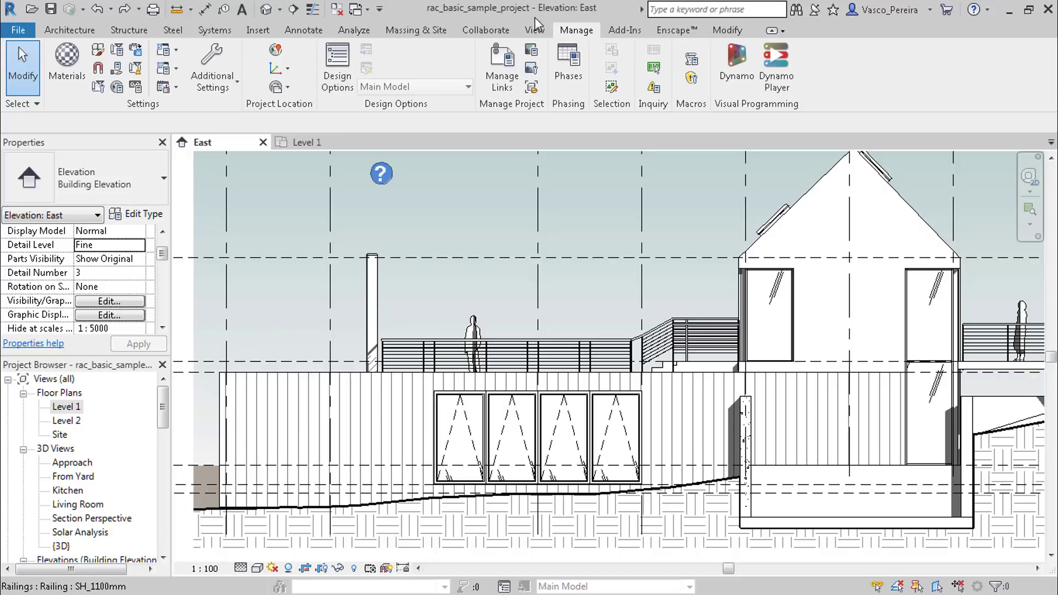
pyautogui.moveTo(528, 217)
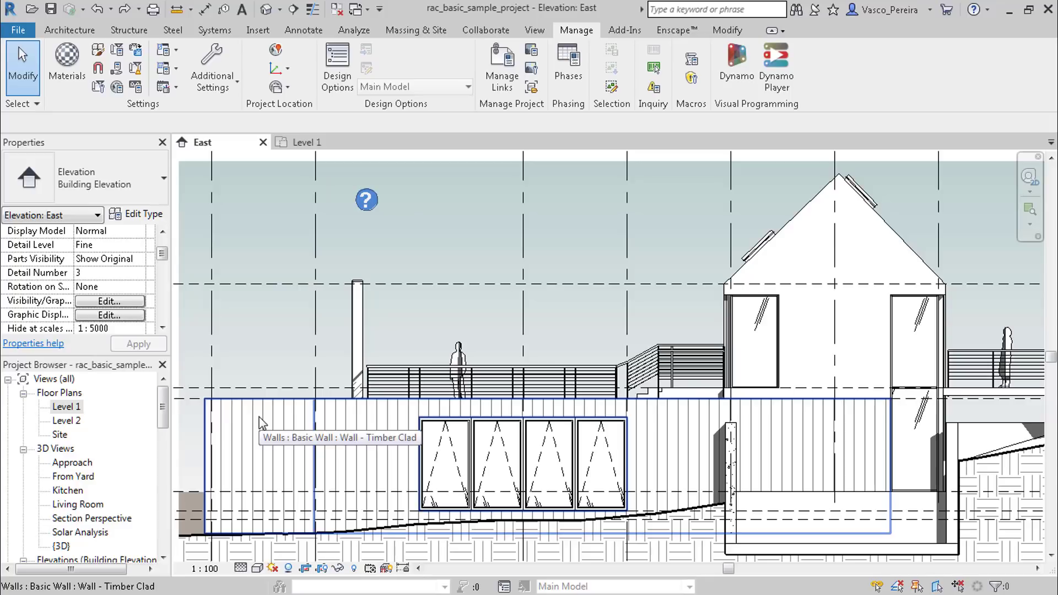
pyautogui.moveTo(279, 421)
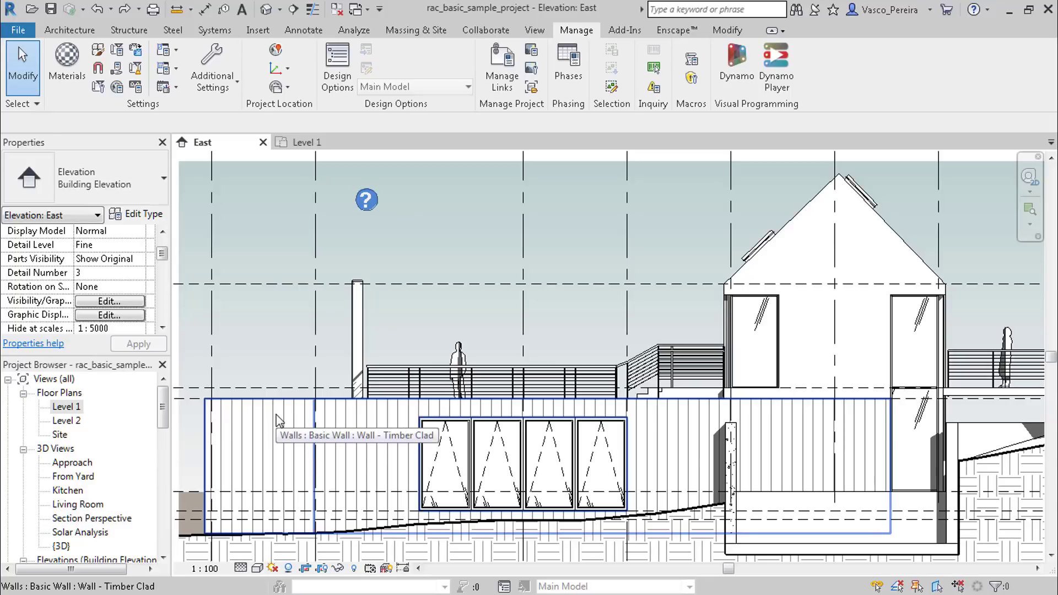
pyautogui.moveTo(665, 434)
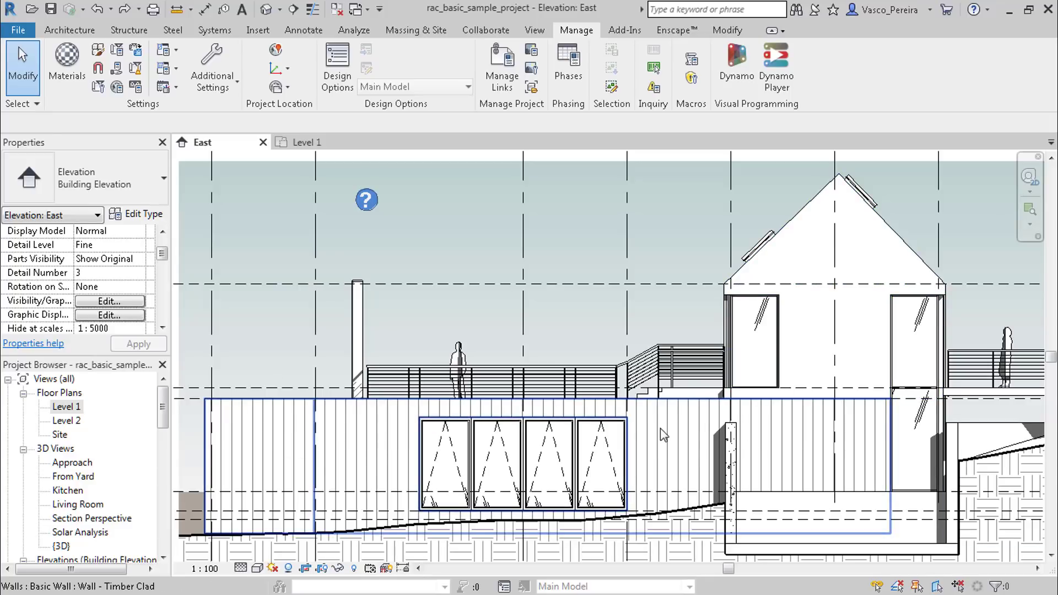
pyautogui.moveTo(344, 446)
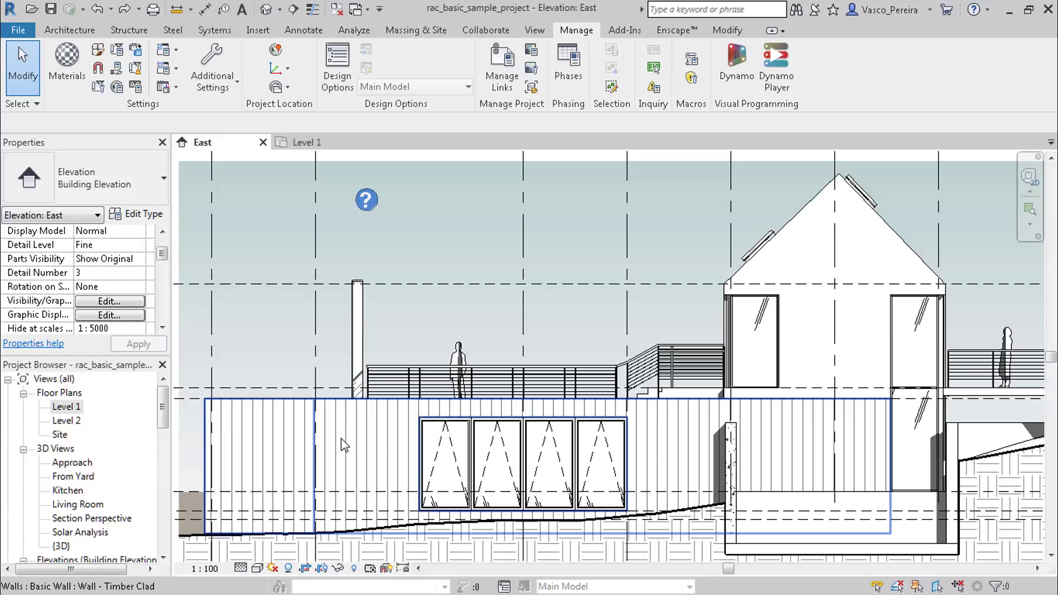
# Step: Preview the elevation in Realistic visual style, then return it to plain line display
pyautogui.click(256, 365)
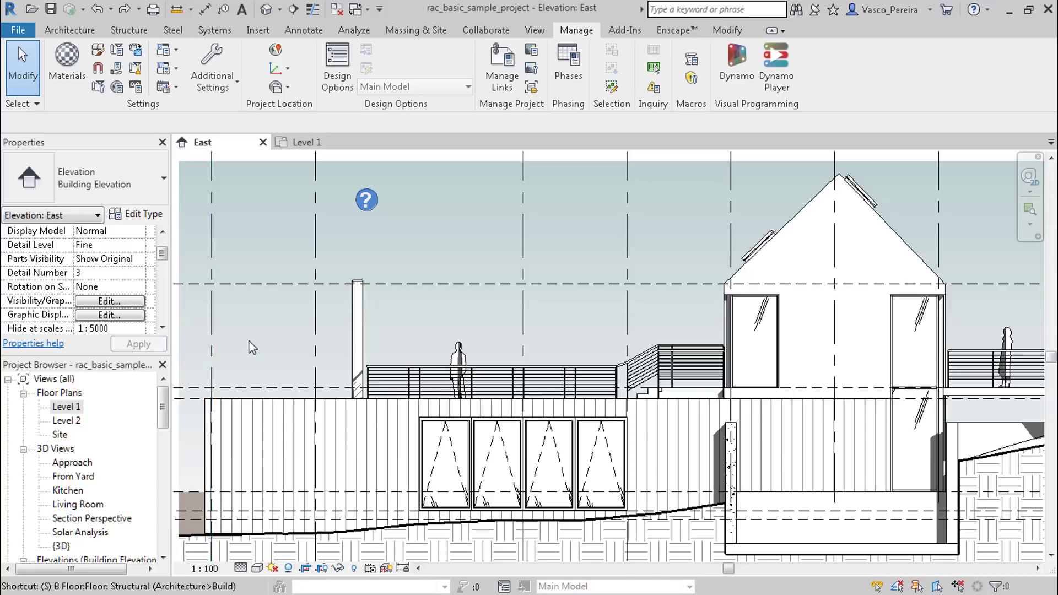
pyautogui.click(375, 435)
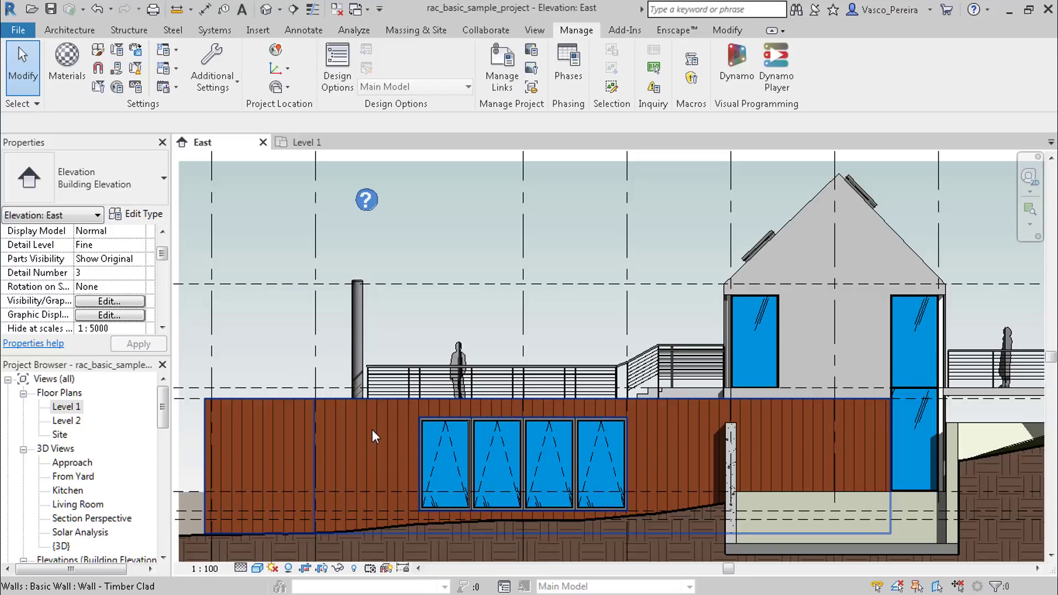
pyautogui.moveTo(380, 437)
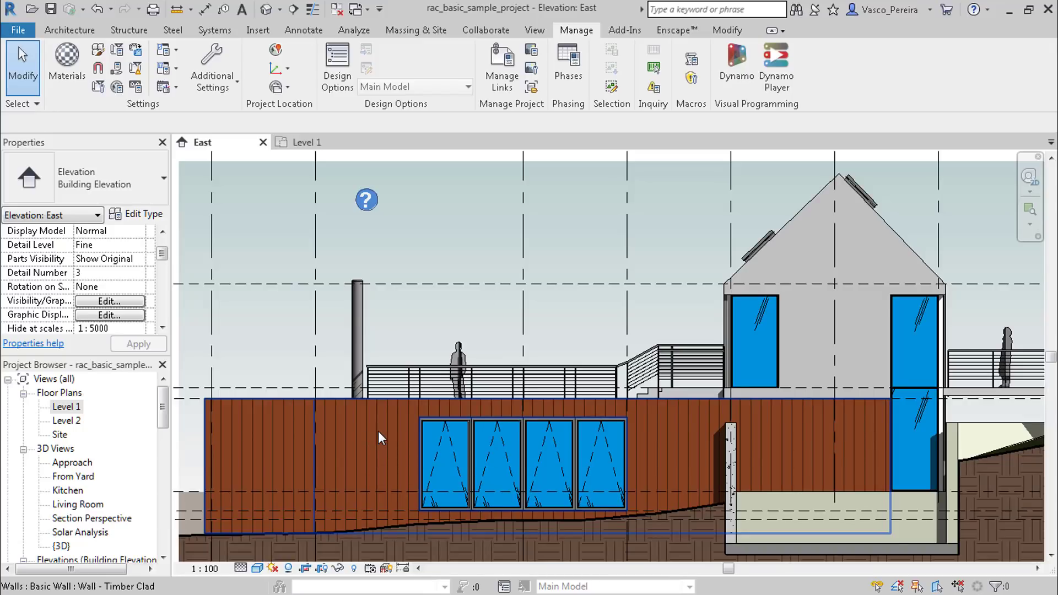
pyautogui.moveTo(382, 436)
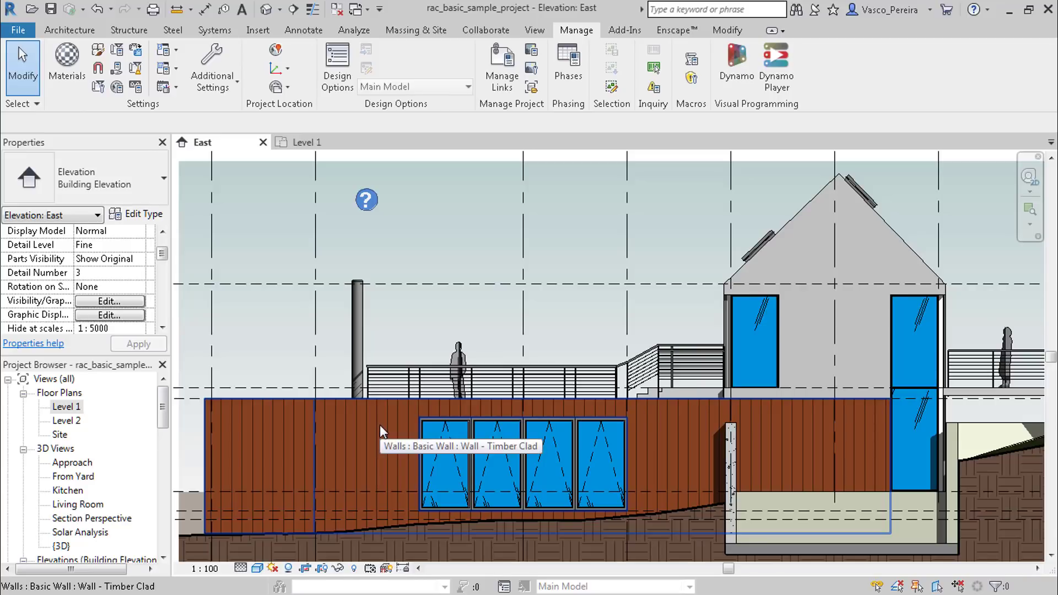
pyautogui.press('h')
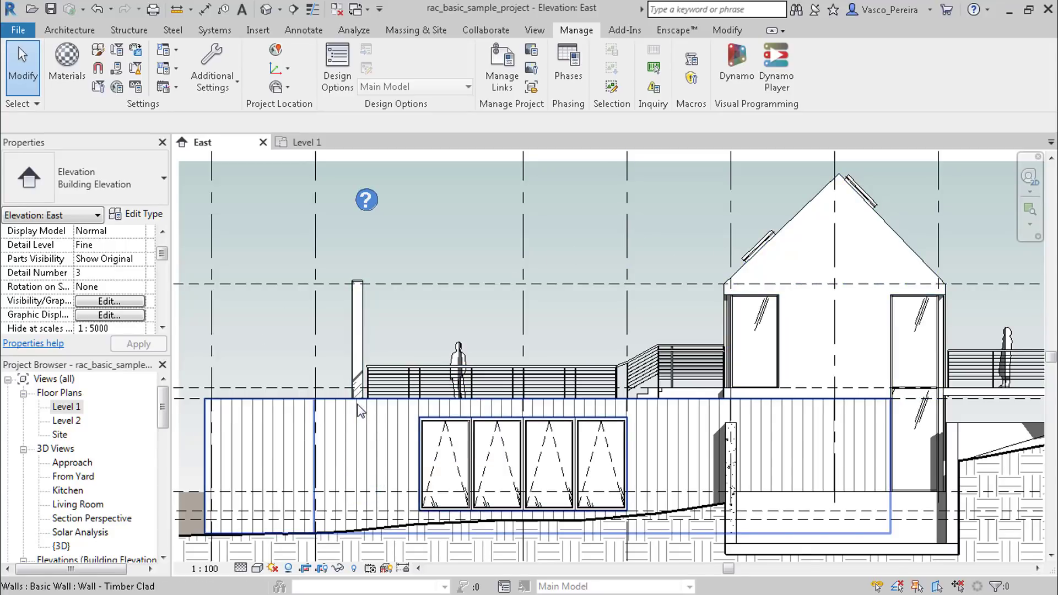
pyautogui.moveTo(360, 410)
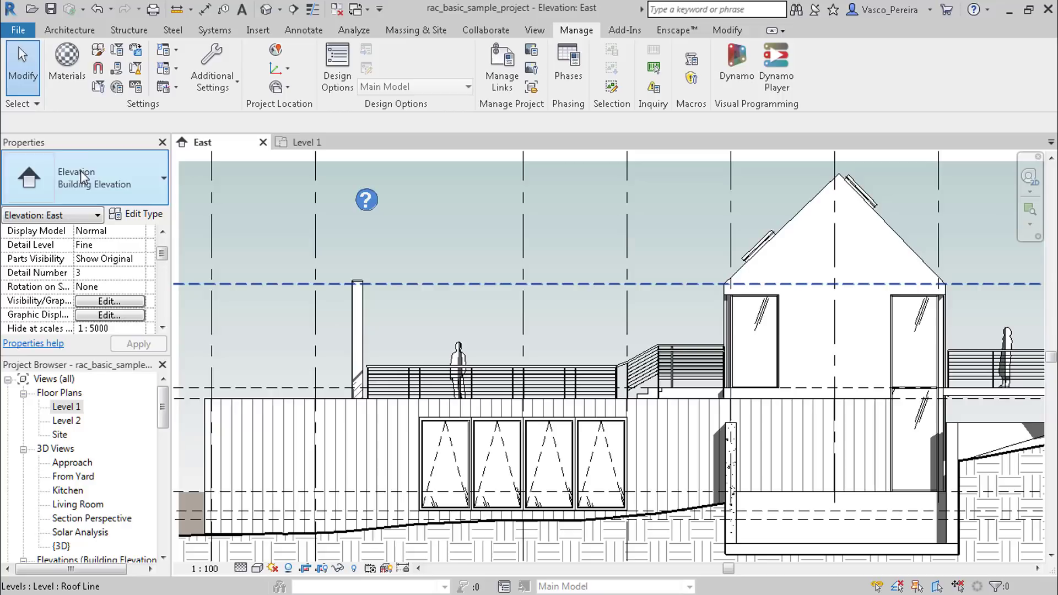
# Step: In Materials, give Acetal Resin, Black an Aluminum surface foreground and Aluminium background pattern
pyautogui.click(66, 60)
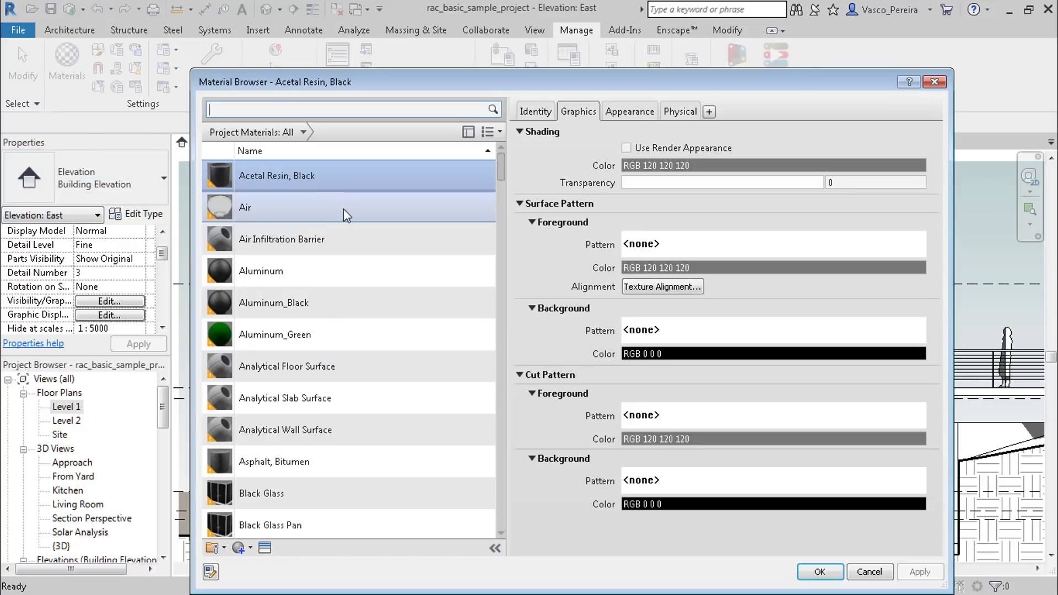
pyautogui.moveTo(553, 319)
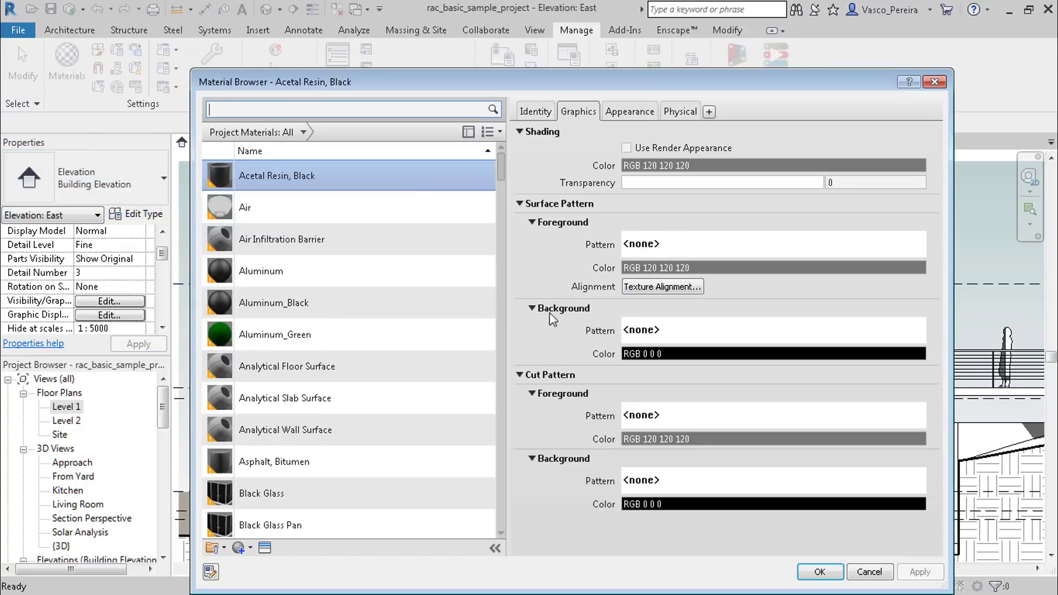
pyautogui.moveTo(582, 295)
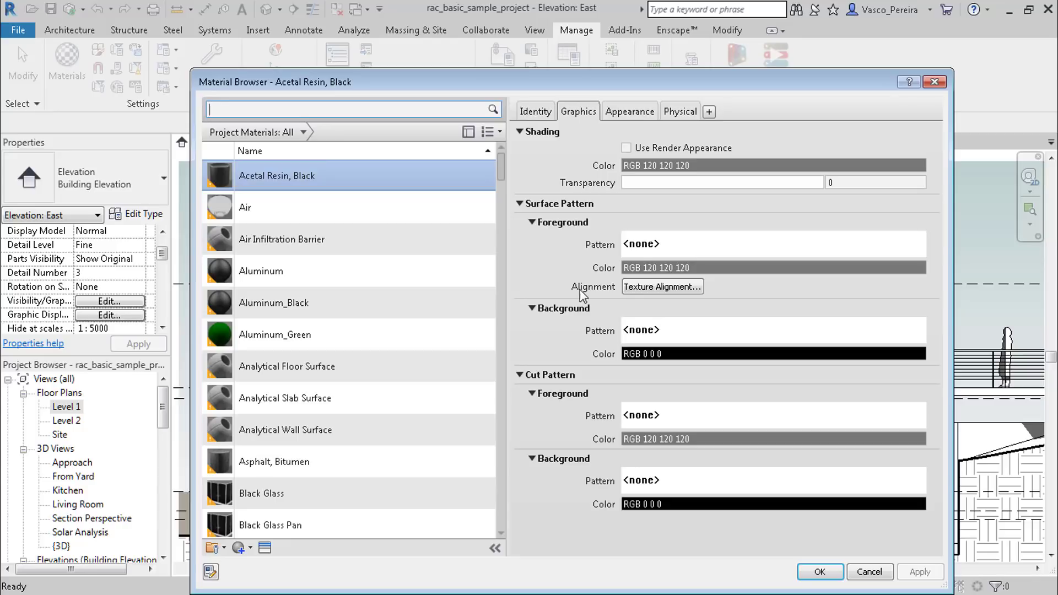
pyautogui.moveTo(551, 208)
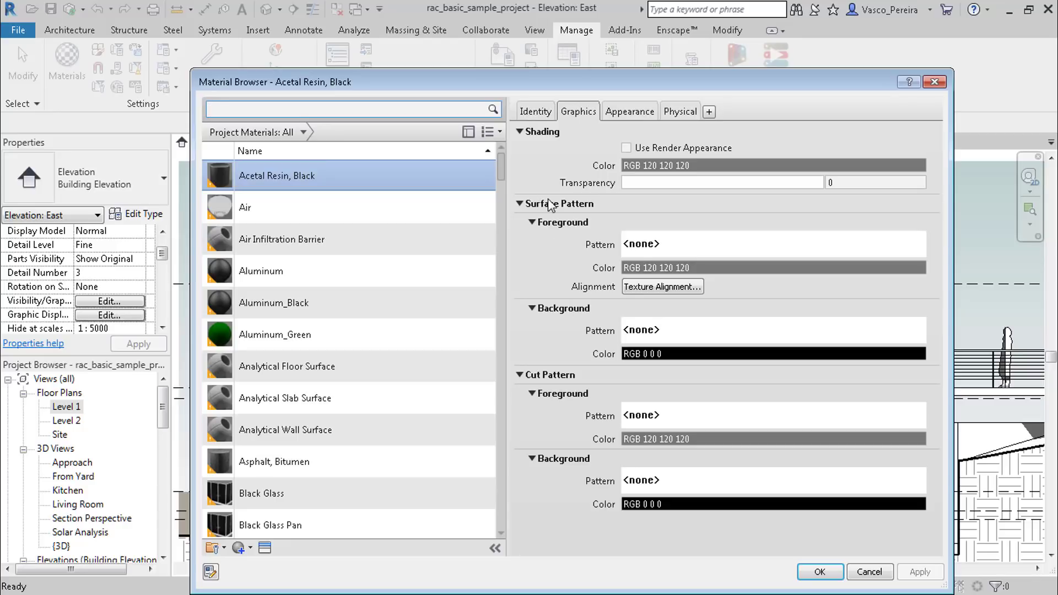
pyautogui.moveTo(572, 388)
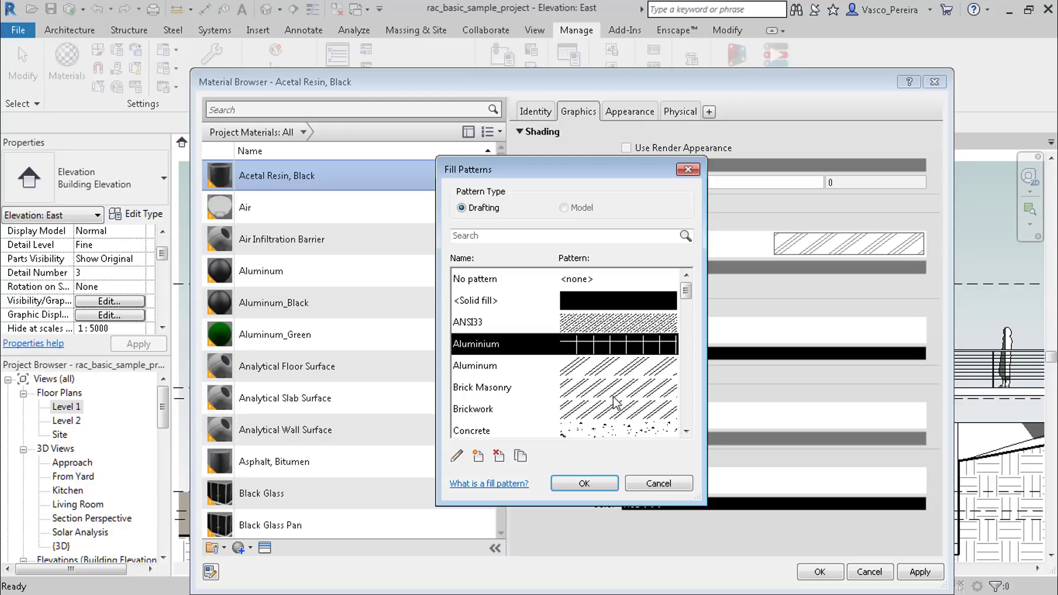
pyautogui.click(583, 482)
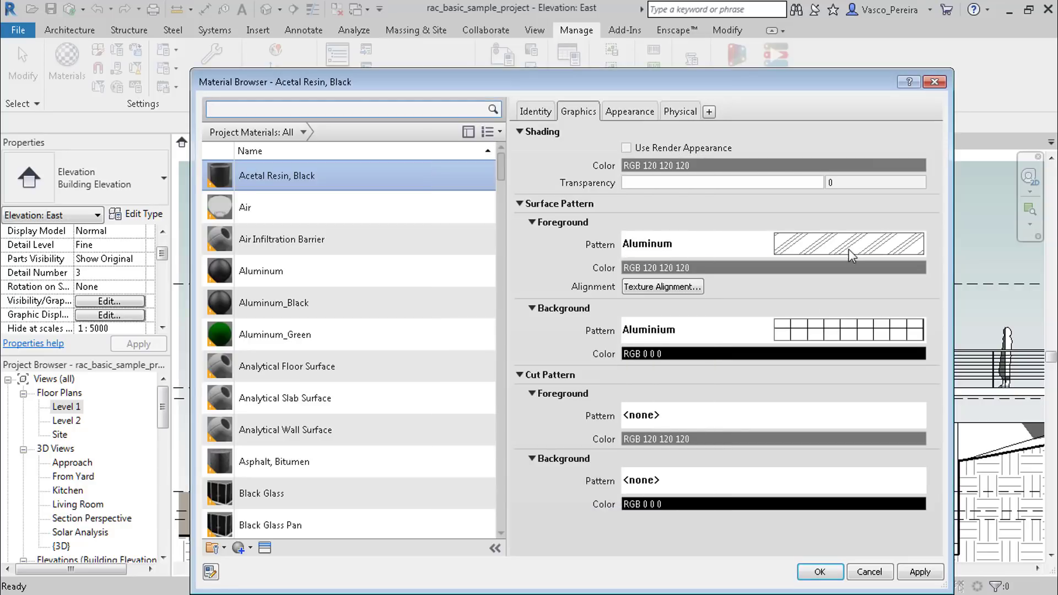
pyautogui.moveTo(720, 83)
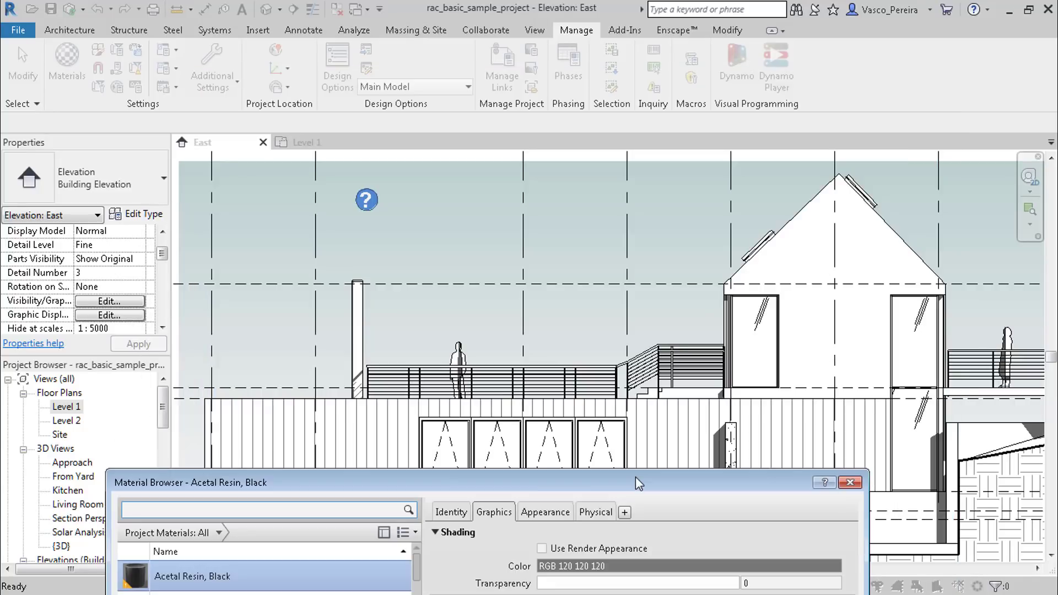
pyautogui.moveTo(369, 420)
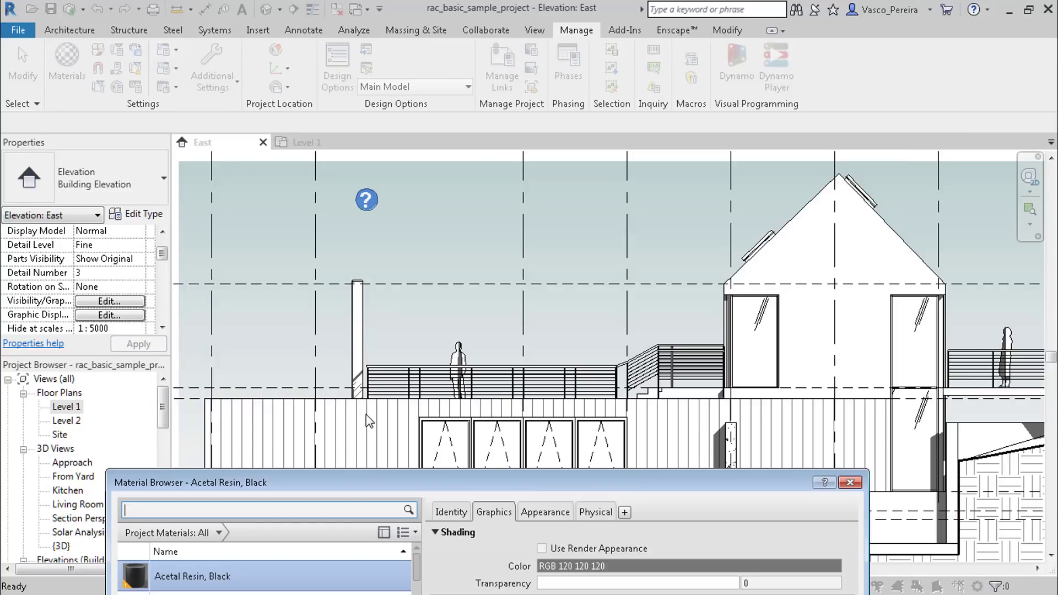
# Step: Open the Wall - Timber Clad type's layer structure from the selected wall's type properties
pyautogui.click(849, 481)
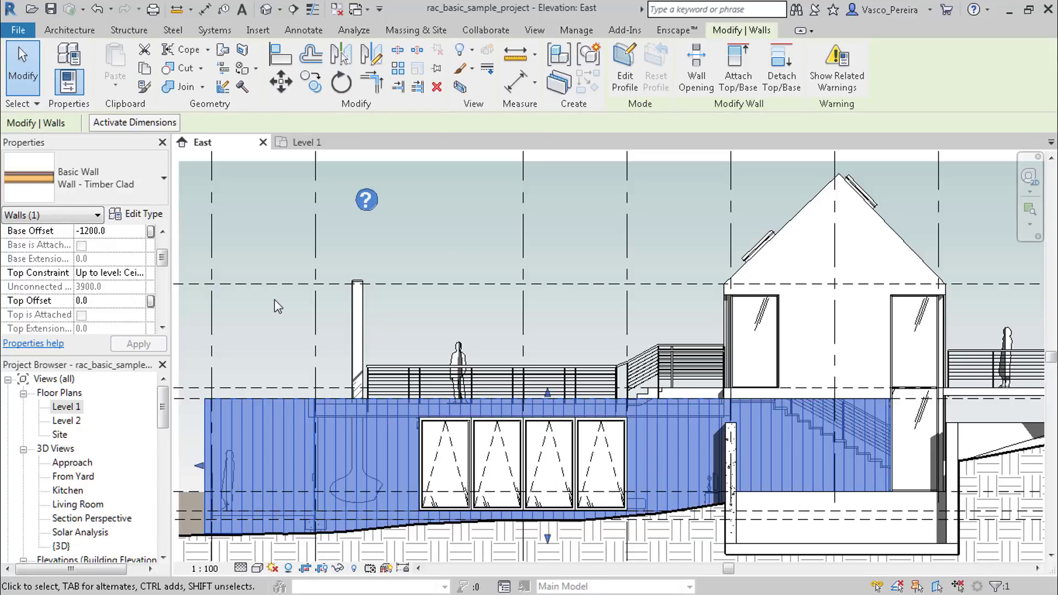
pyautogui.click(137, 214)
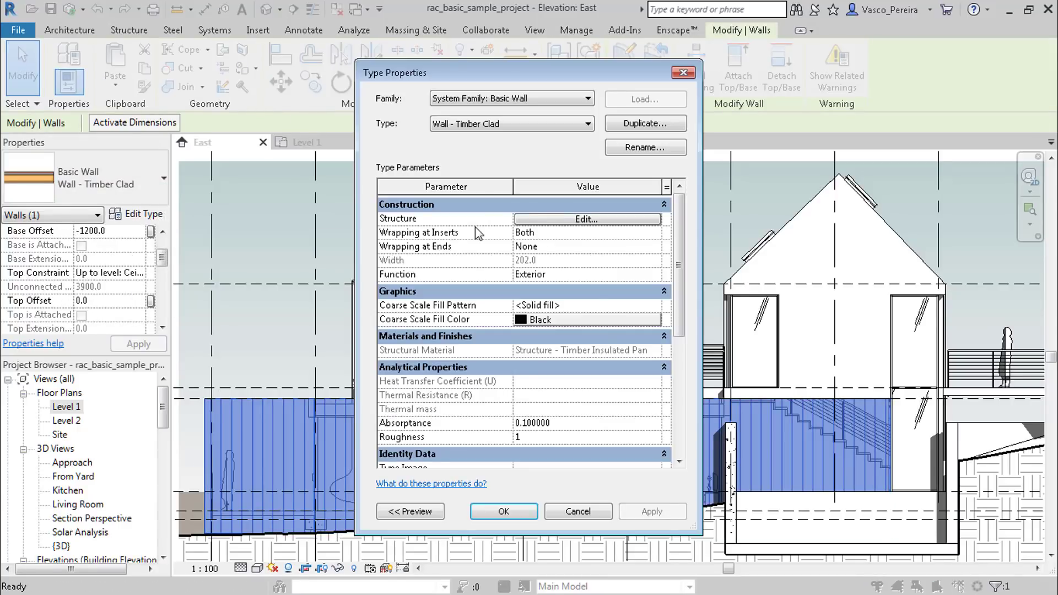
pyautogui.click(585, 218)
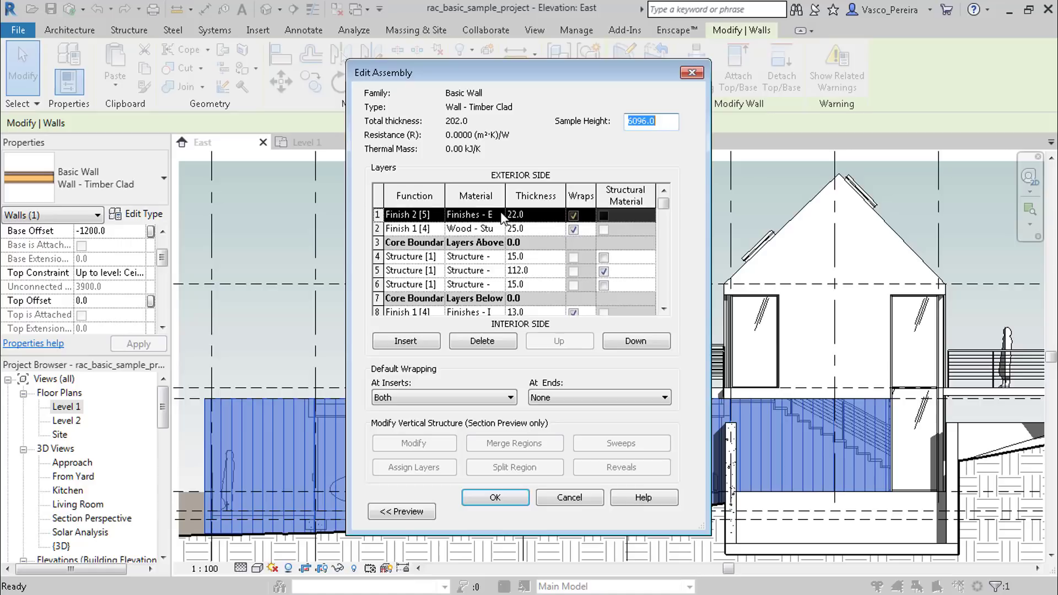
# Step: Give the Finish 2 Timber Cladding material a Solid fill surface background in brown (RGB 126-099-061)
pyautogui.click(474, 215)
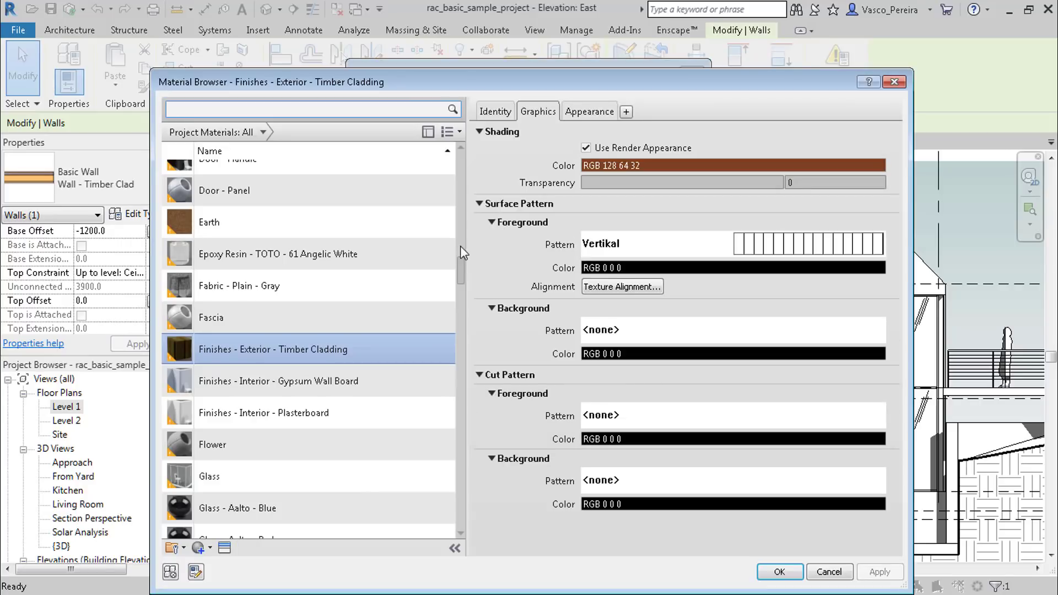
pyautogui.moveTo(575, 258)
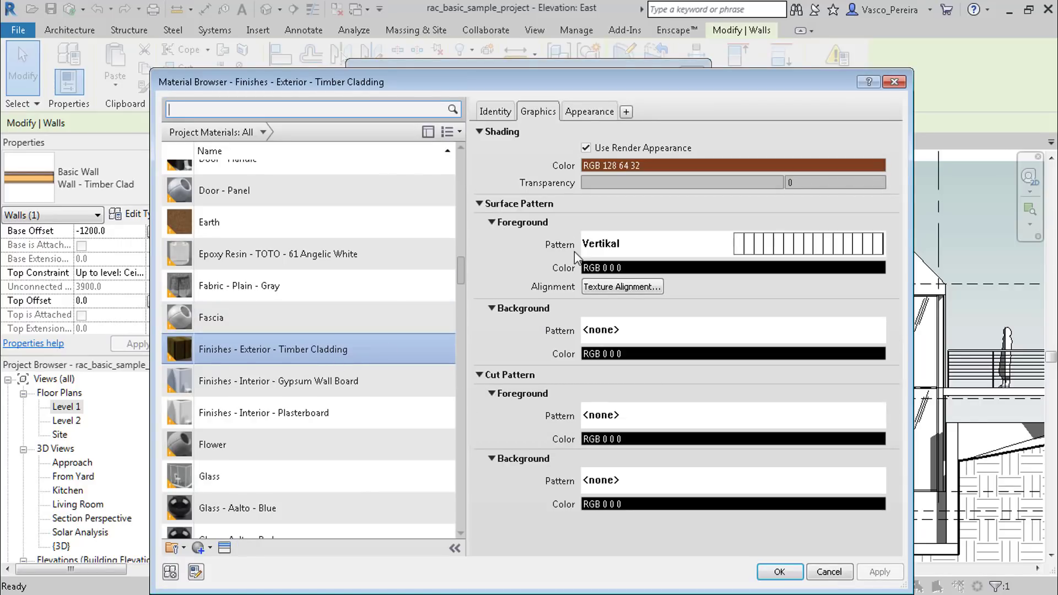
pyautogui.moveTo(533, 204)
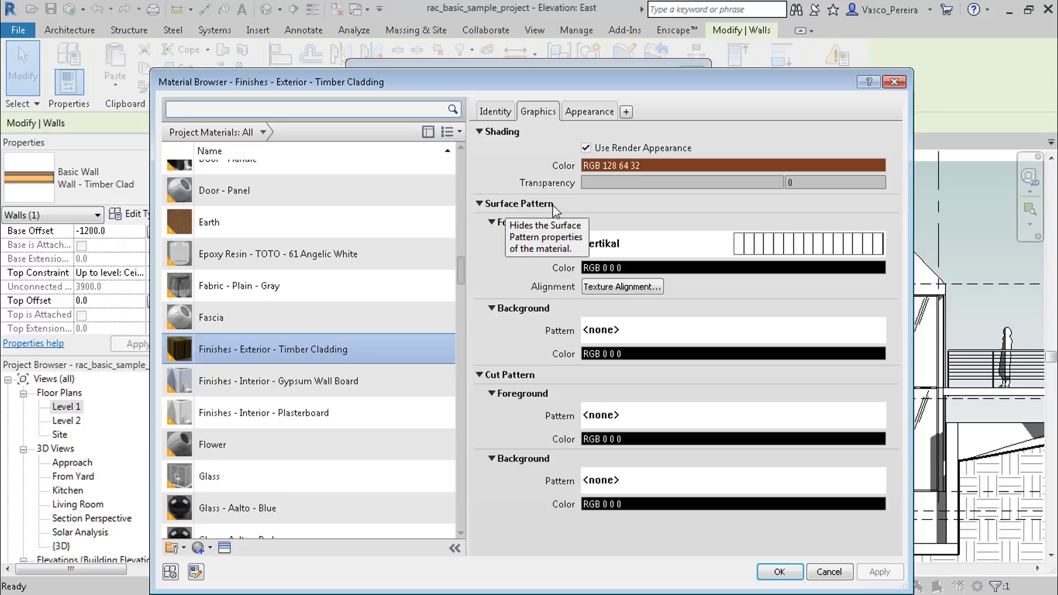
pyautogui.moveTo(497, 250)
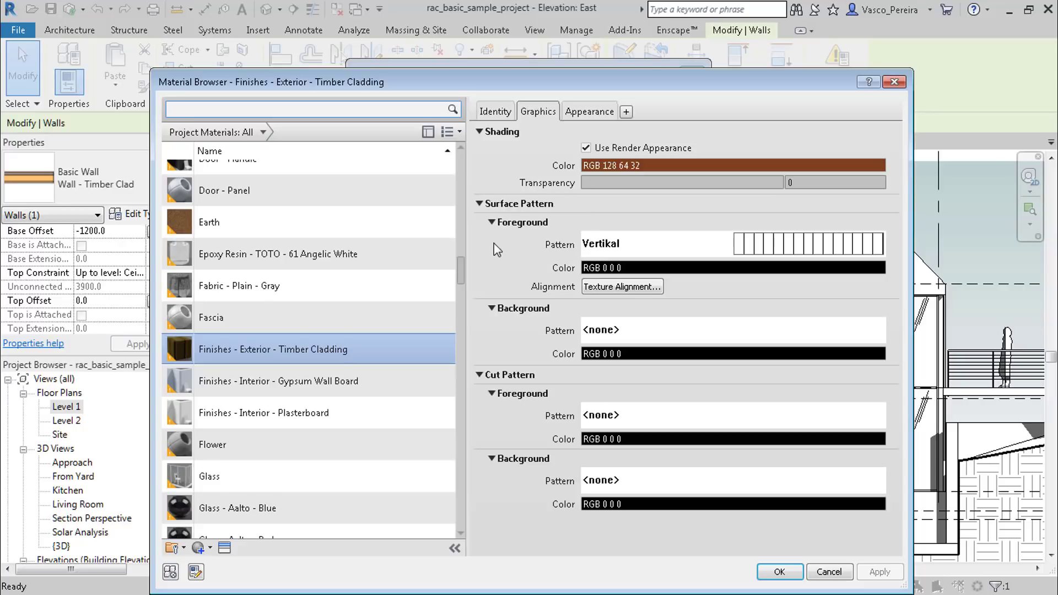
pyautogui.moveTo(478, 208)
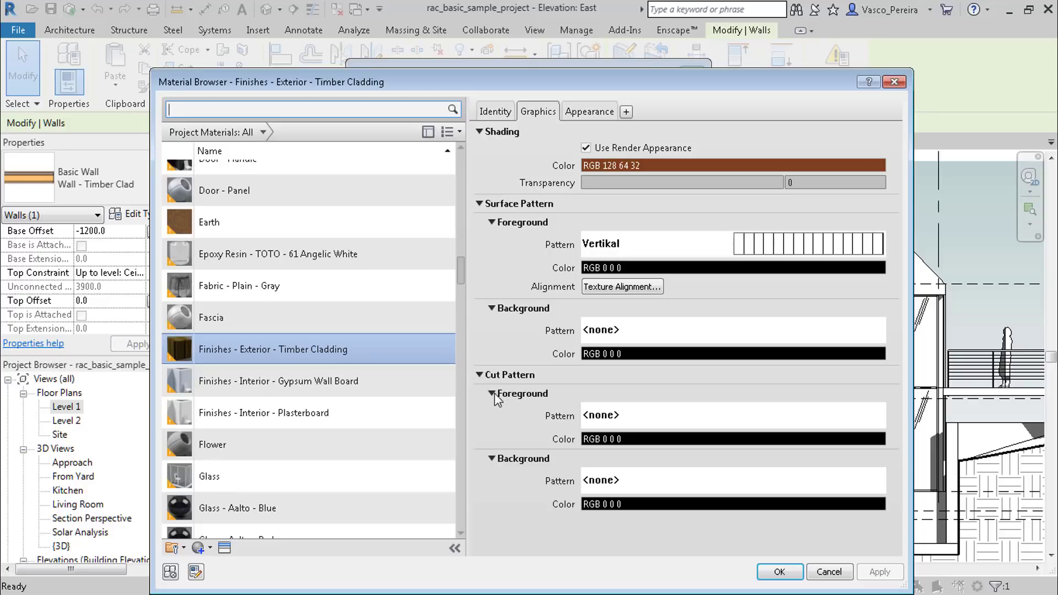
pyautogui.moveTo(491, 446)
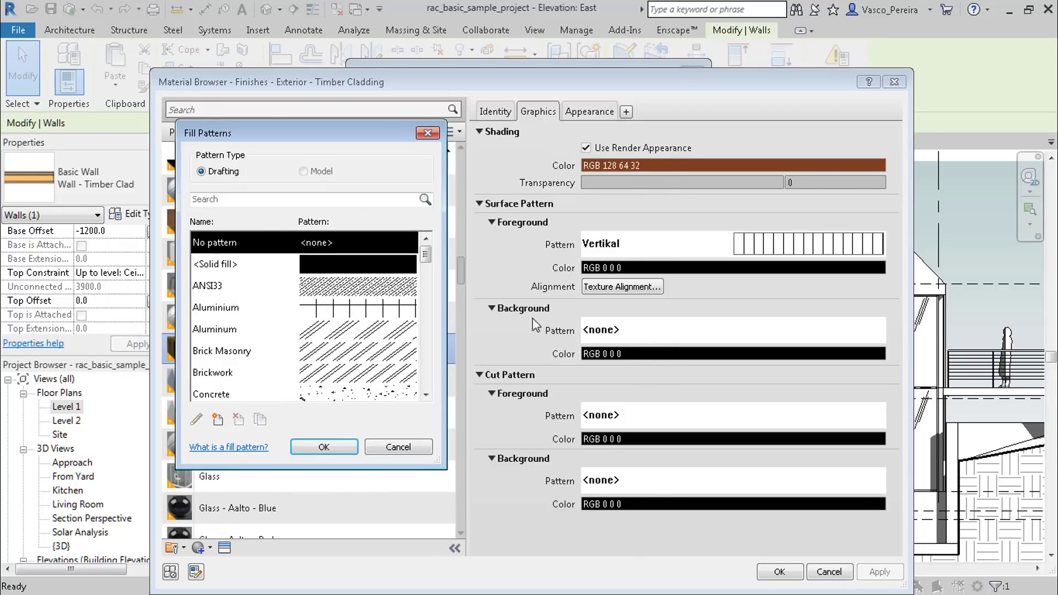
pyautogui.click(324, 447)
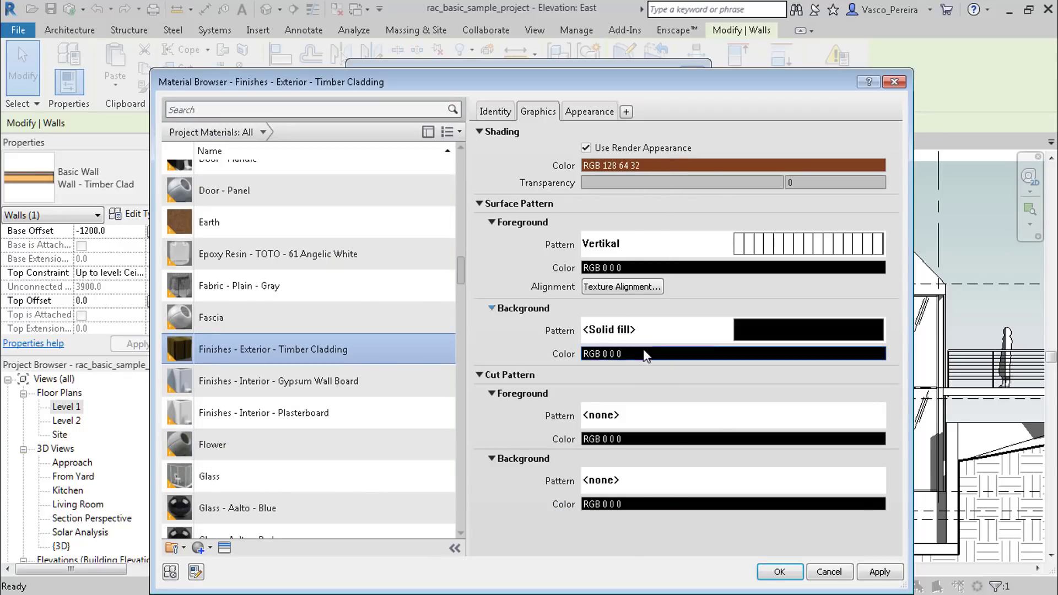
pyautogui.click(733, 165)
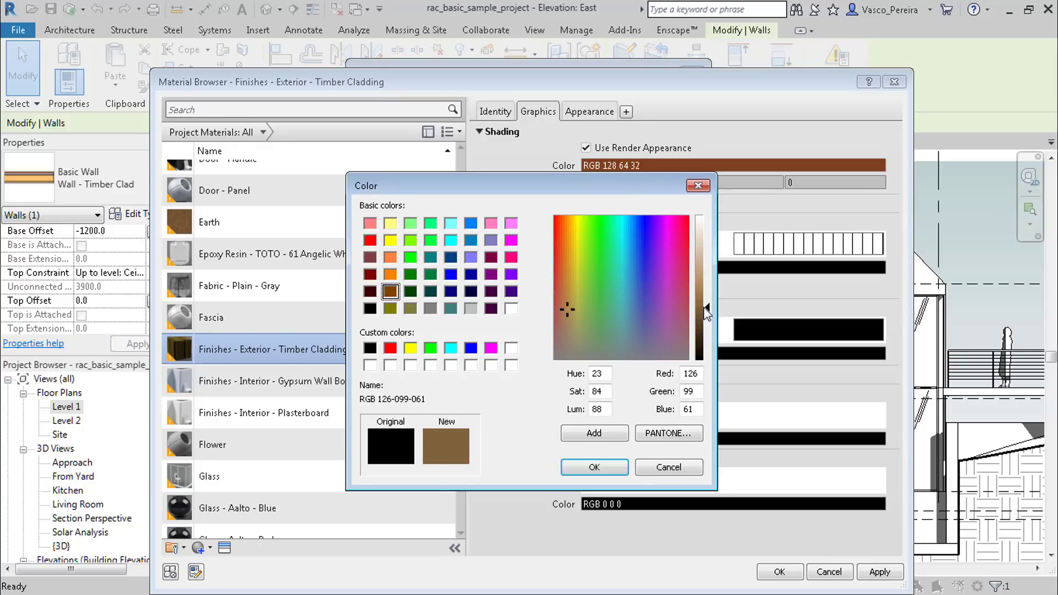
pyautogui.click(594, 467)
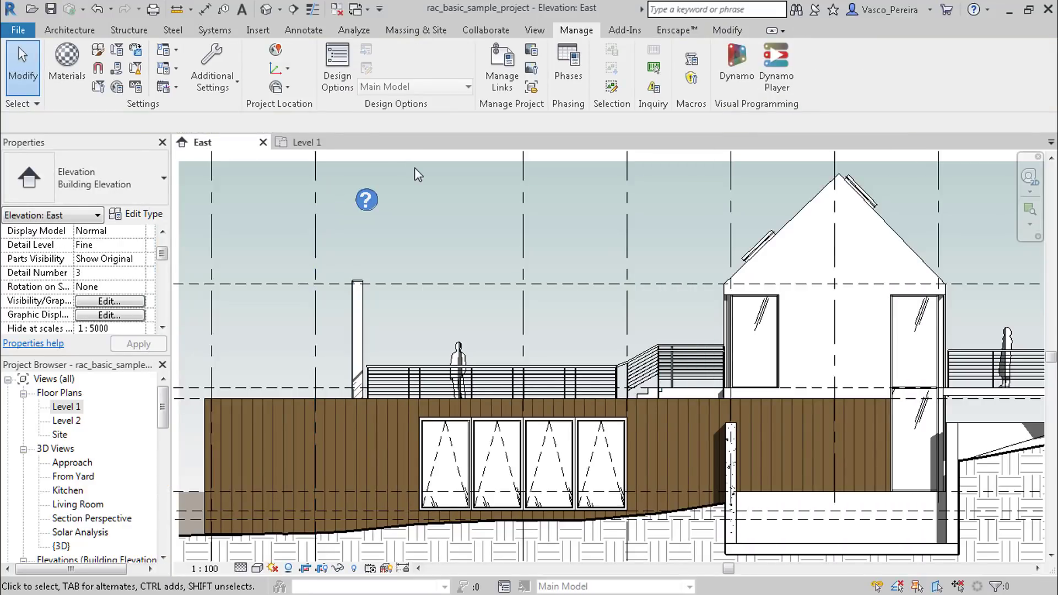
# Step: Check the brown timber-clad wall in the 3D view, then return to the East elevation
pyautogui.doubleClick(59, 546)
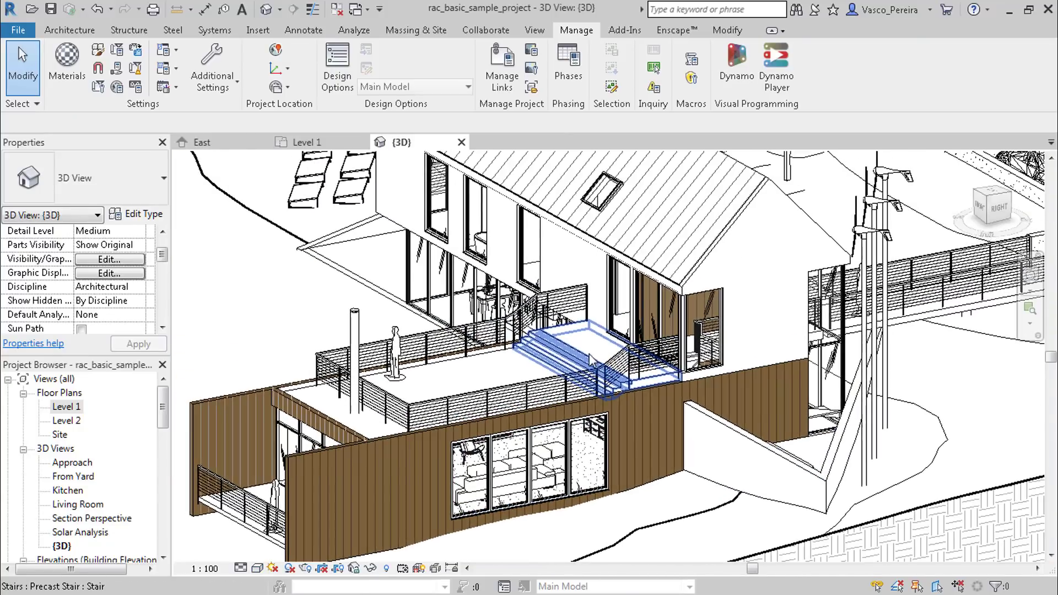
pyautogui.click(200, 142)
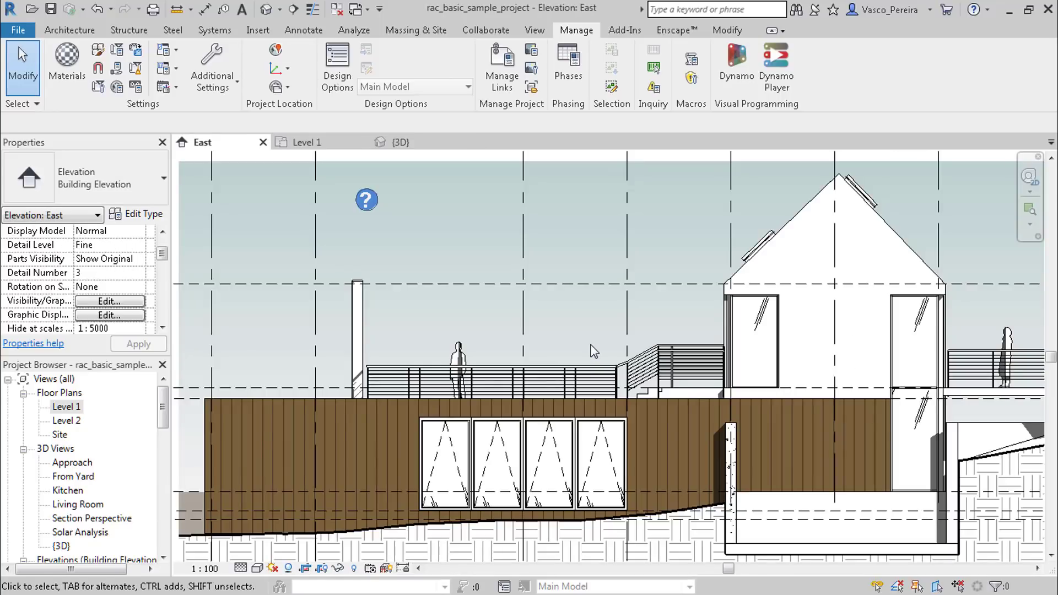
pyautogui.moveTo(534, 206)
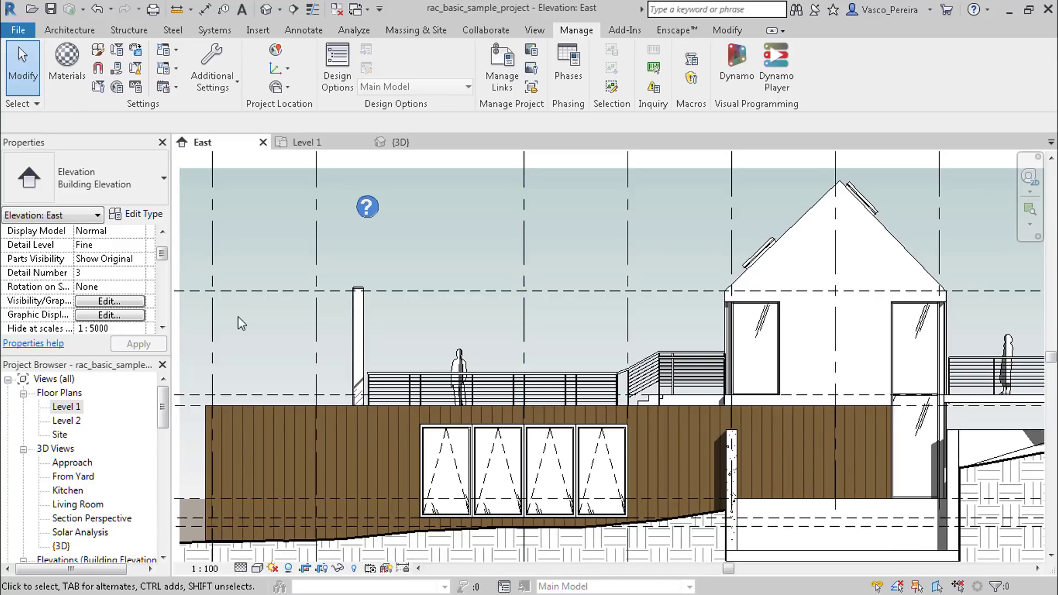
pyautogui.moveTo(245, 321)
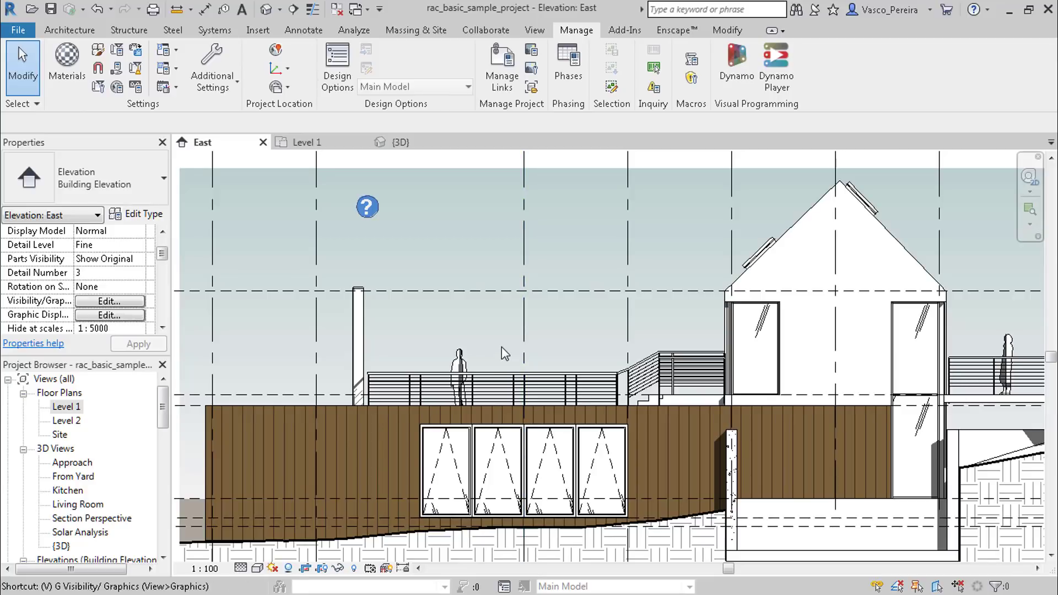
# Step: Review the East elevation's Furniture surface and Columns cut pattern overrides without changing them
pyautogui.click(109, 301)
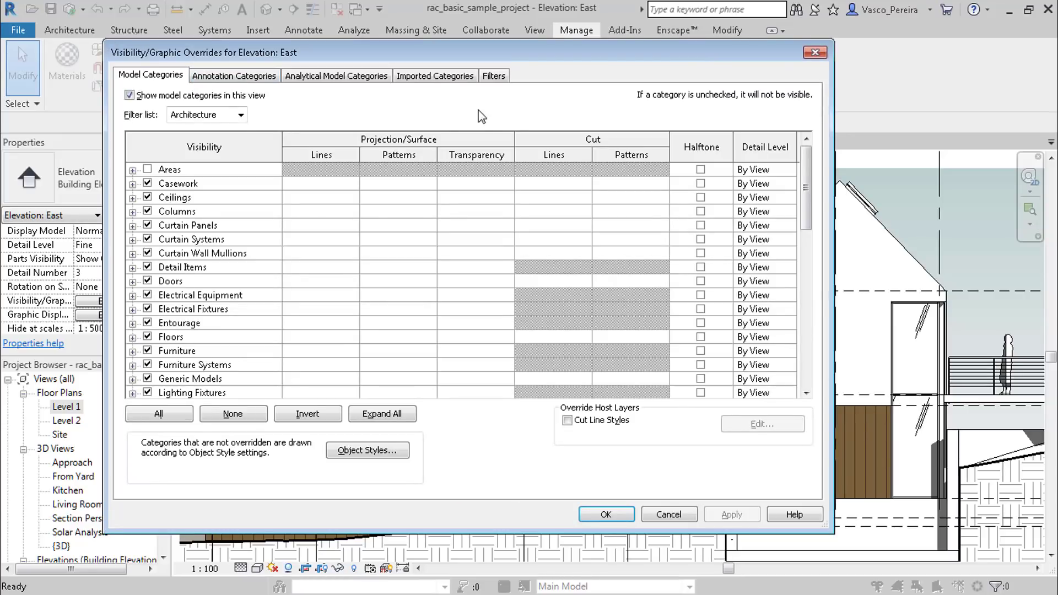
pyautogui.click(176, 351)
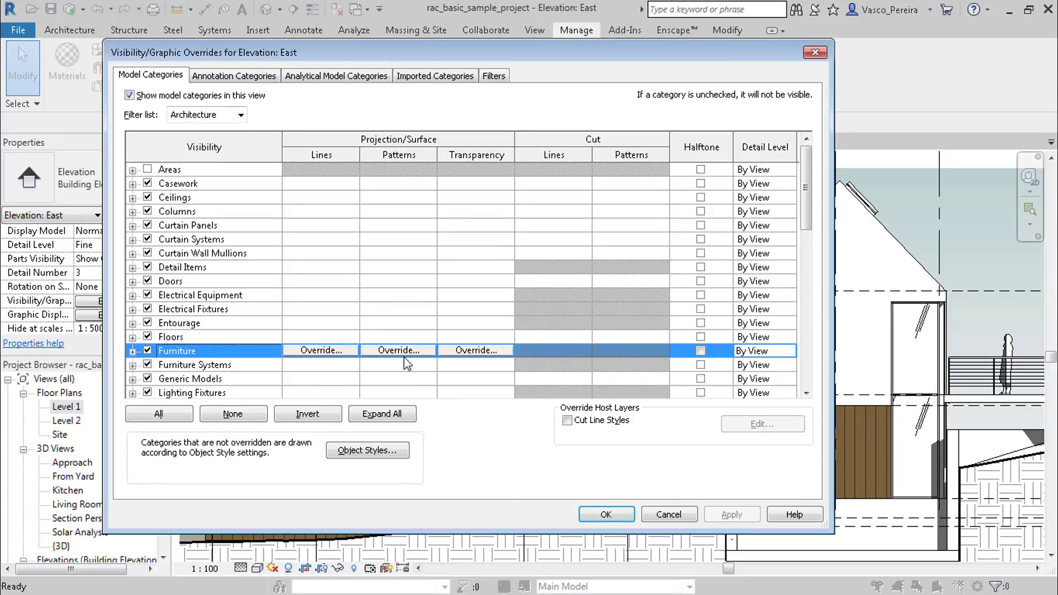
pyautogui.click(398, 349)
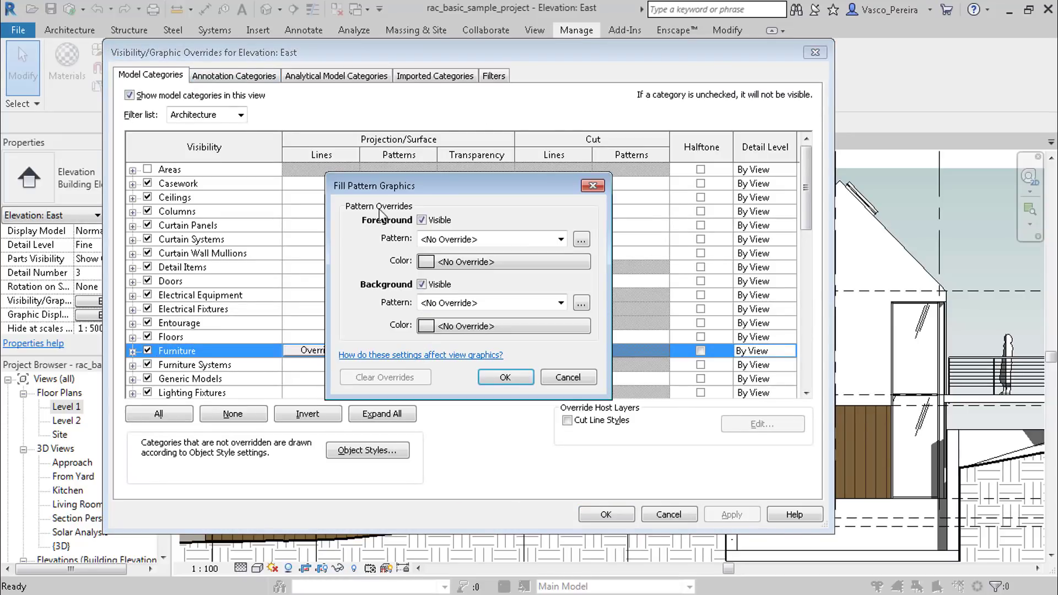
pyautogui.moveTo(499, 331)
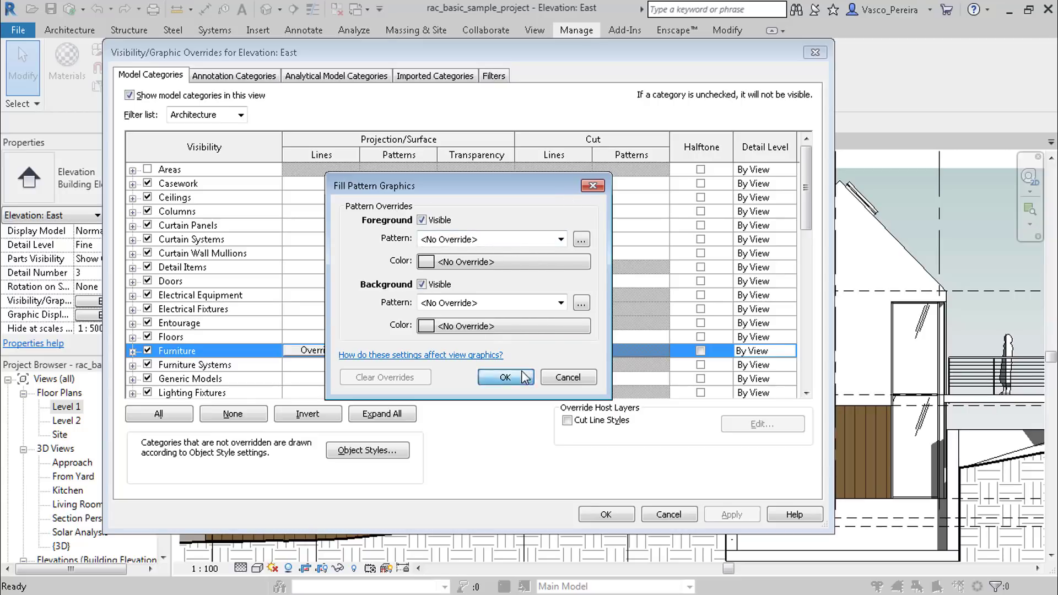
pyautogui.click(505, 377)
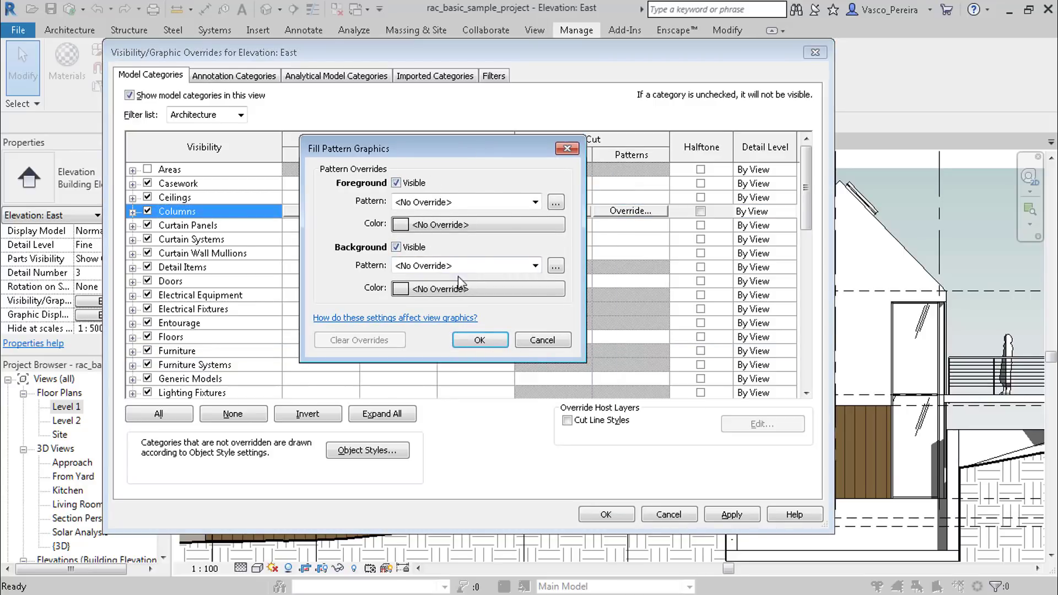
pyautogui.click(480, 340)
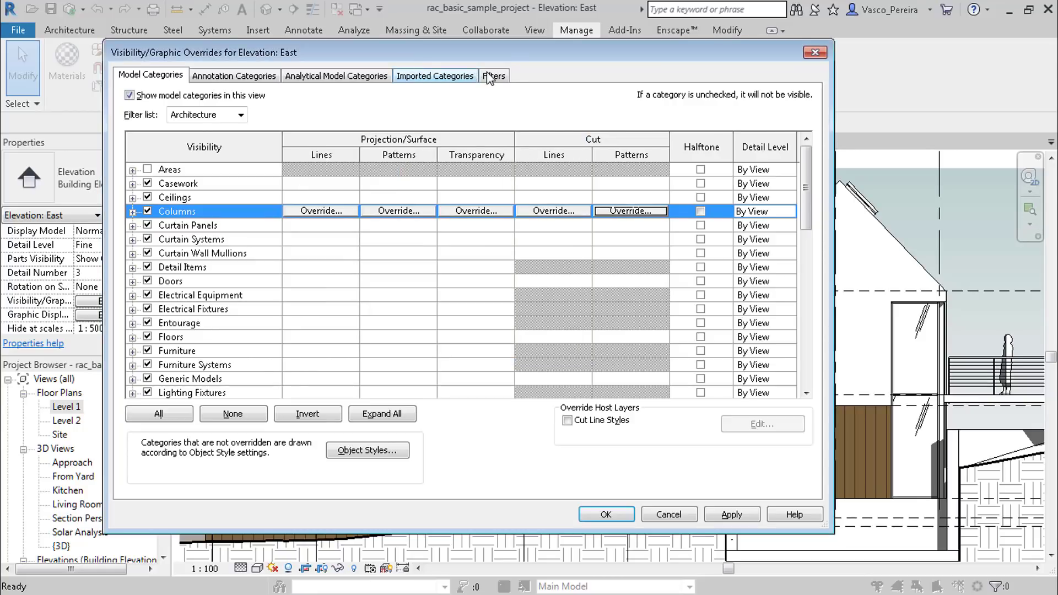
# Step: Review the view's Filters list showing the Interior filter and close the overrides dialog
pyautogui.click(493, 75)
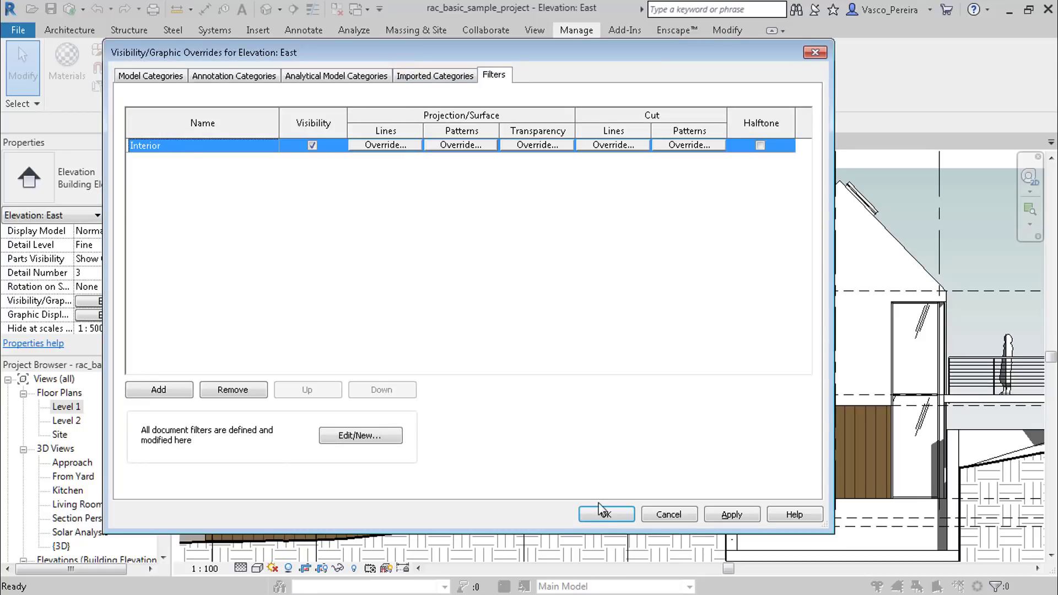
pyautogui.click(605, 515)
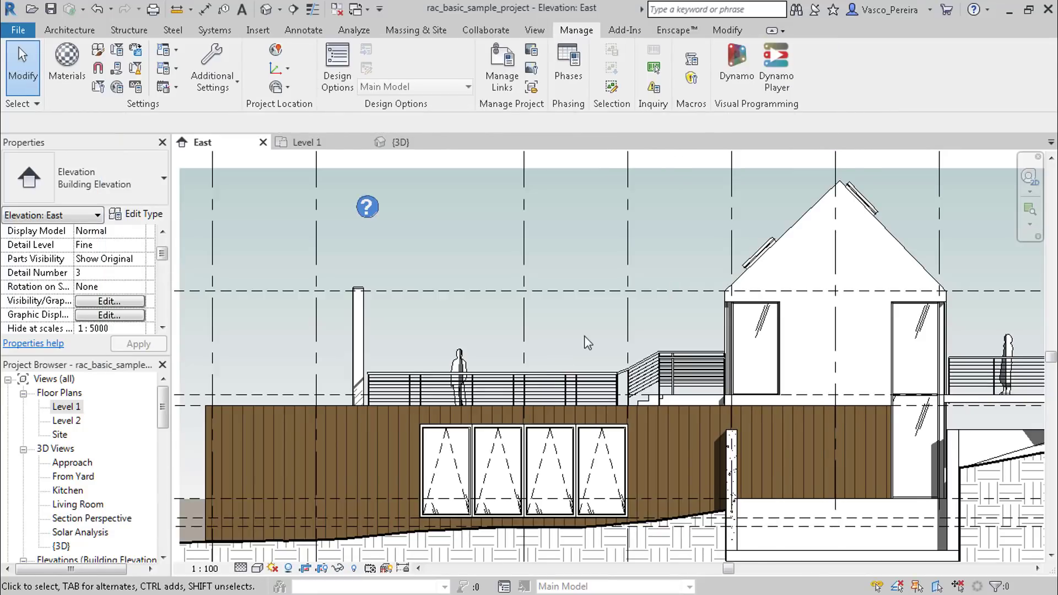
# Step: Switch to the Level 1 floor plan and review Timber Cladding's cut pattern in Materials unchanged
pyautogui.click(66, 406)
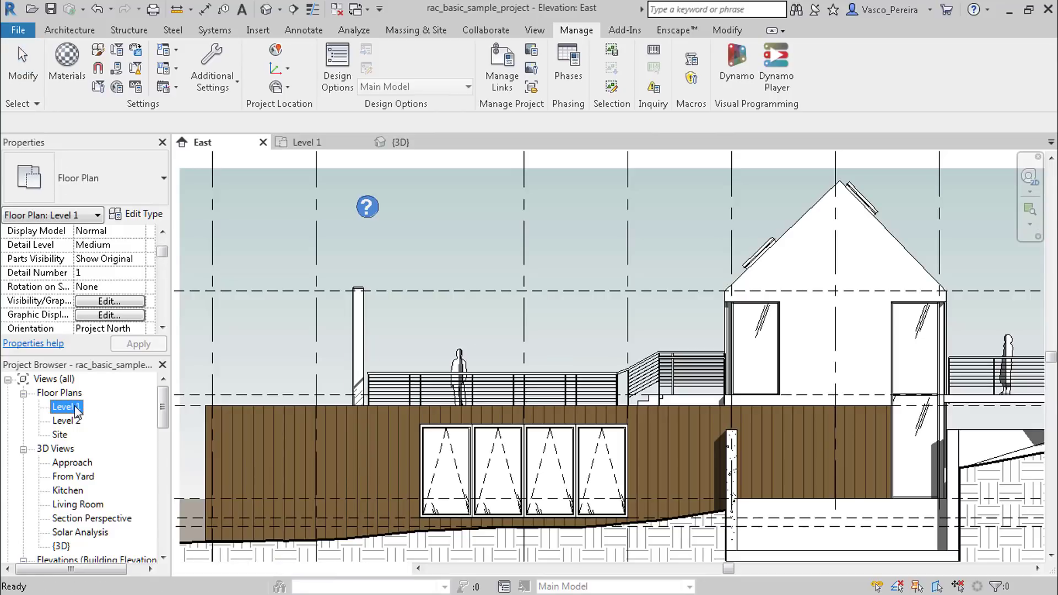
pyautogui.doubleClick(64, 406)
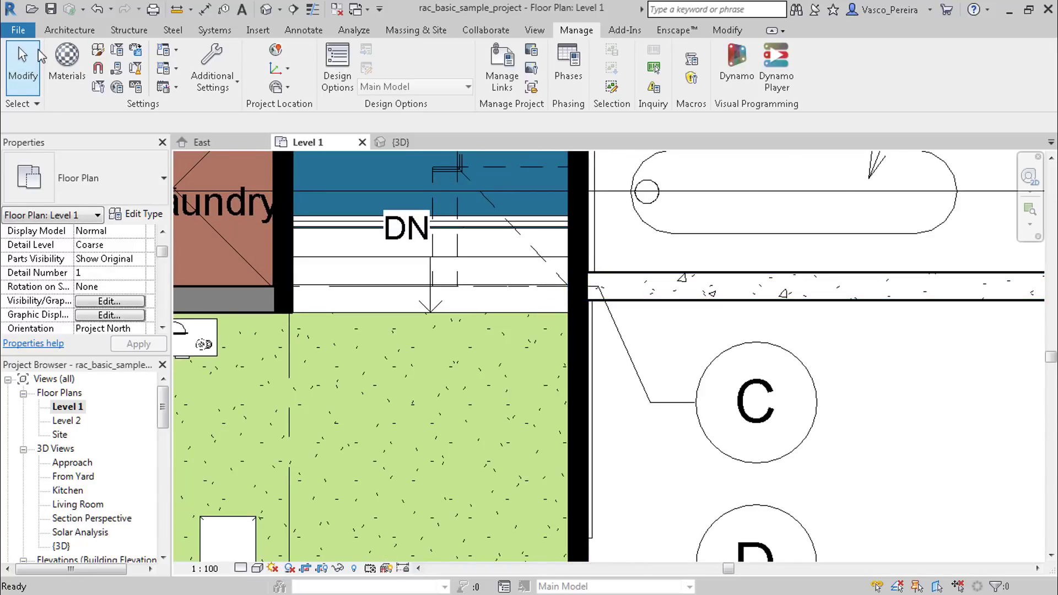
pyautogui.click(66, 61)
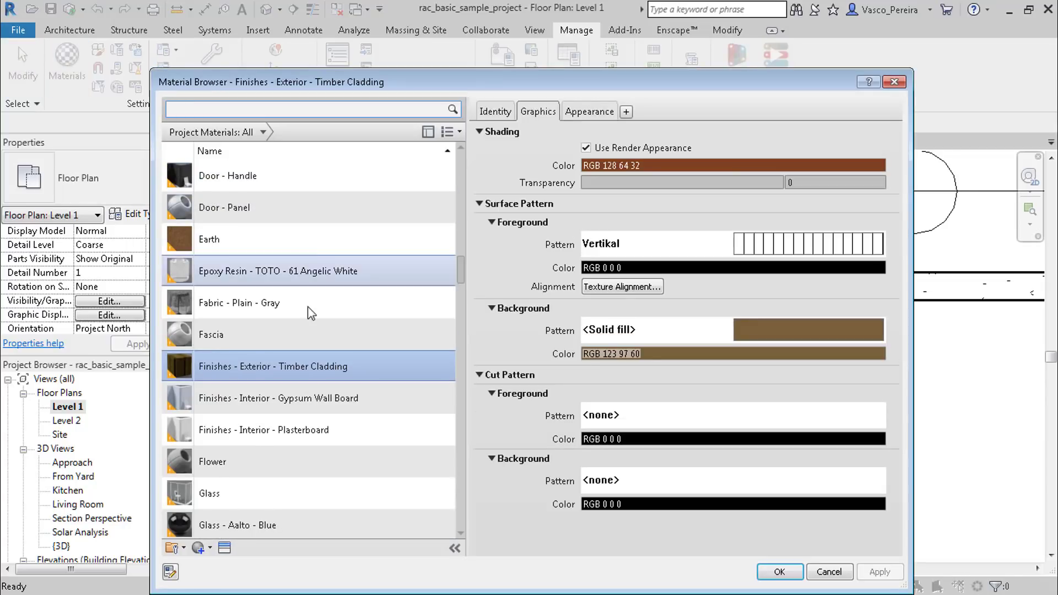
pyautogui.moveTo(561, 426)
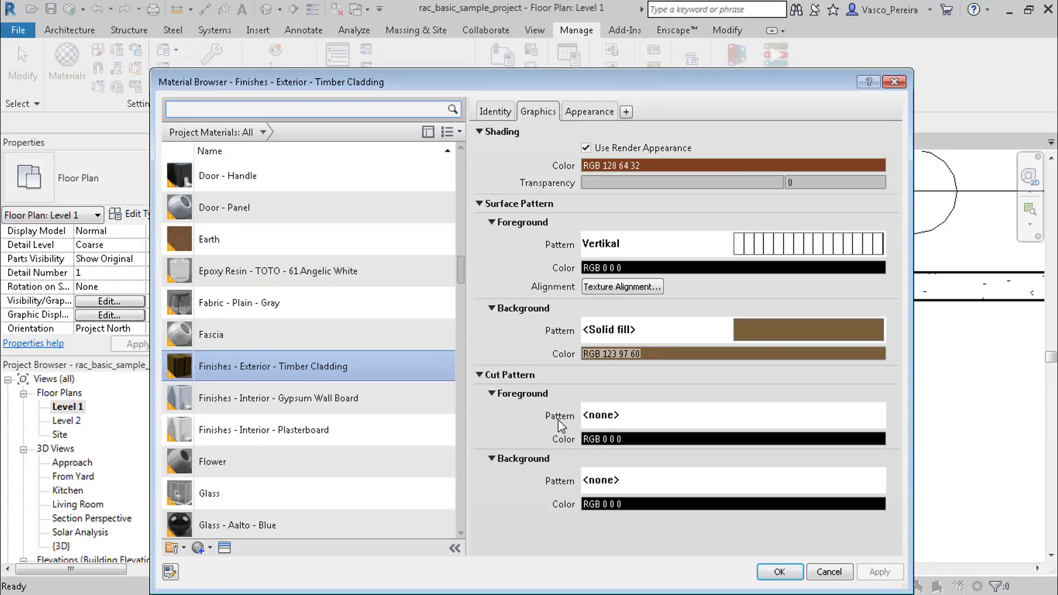
pyautogui.click(780, 573)
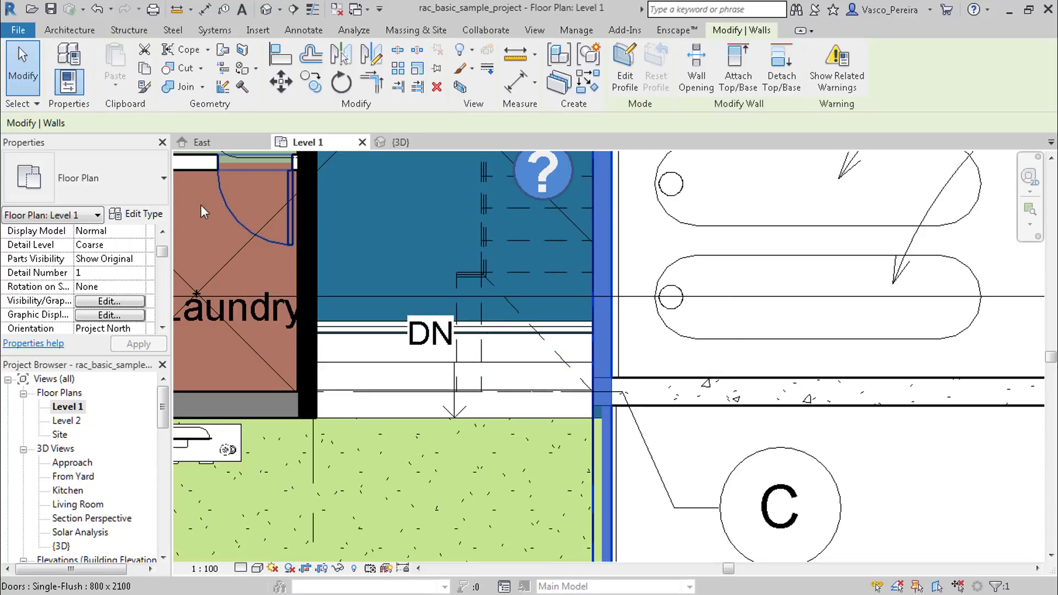
pyautogui.click(142, 214)
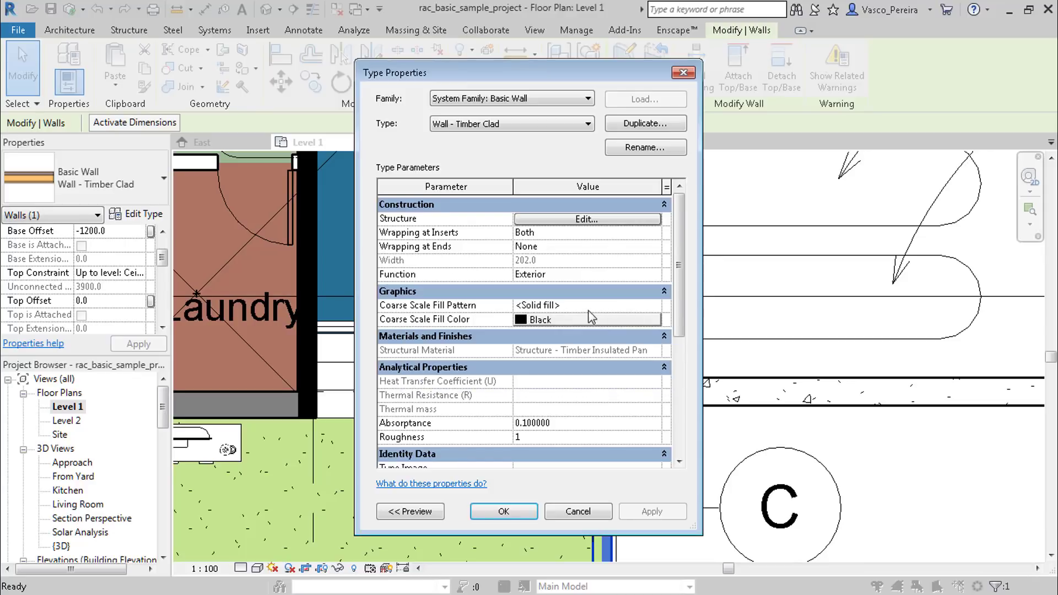
pyautogui.moveTo(653, 311)
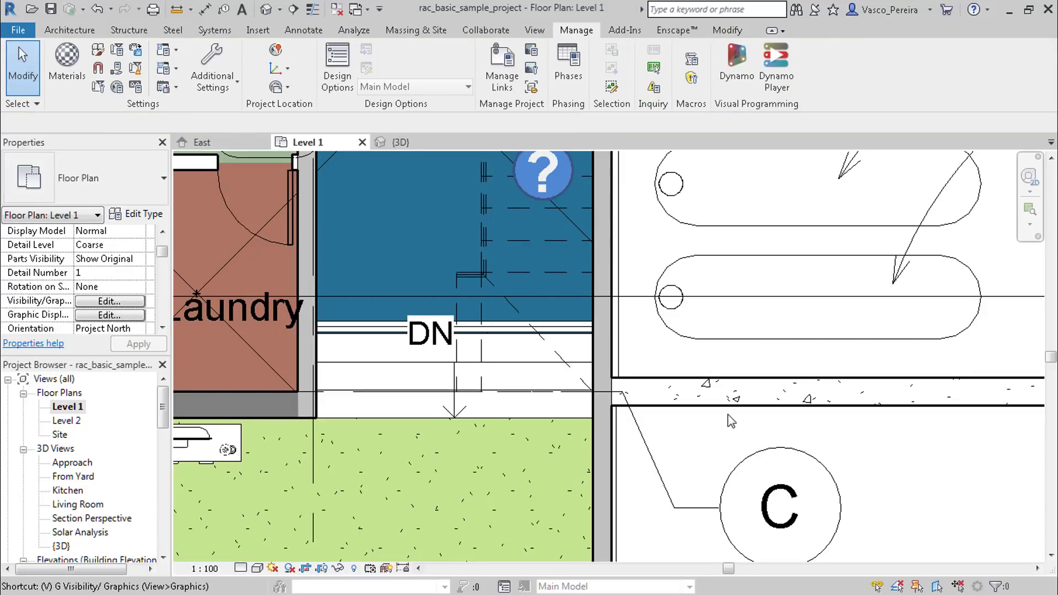
# Step: In Level 1's visibility/graphics overrides, start a cut pattern override for the Walls category
pyautogui.click(109, 302)
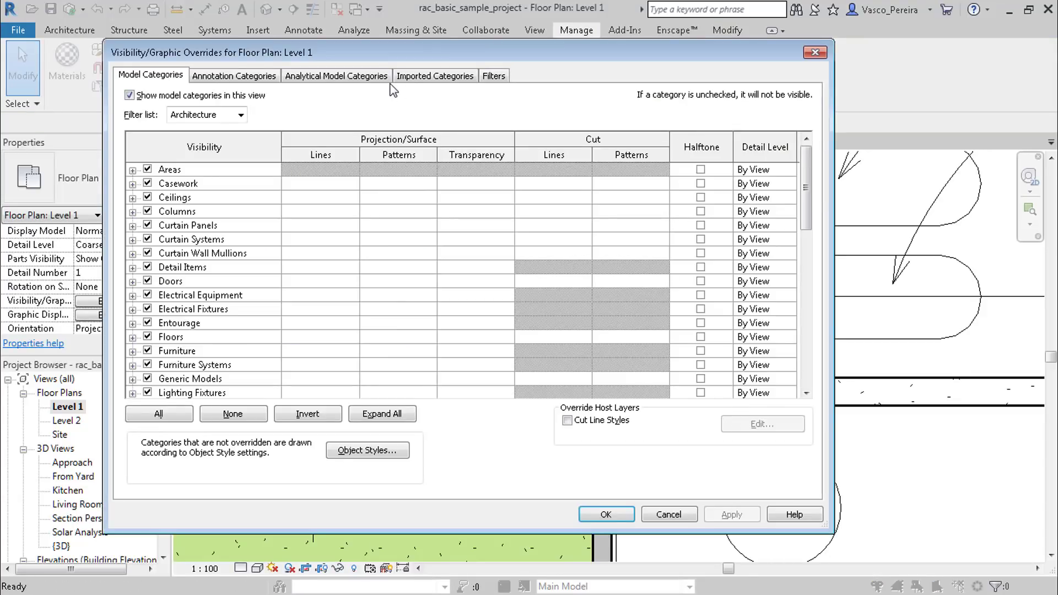
pyautogui.click(434, 75)
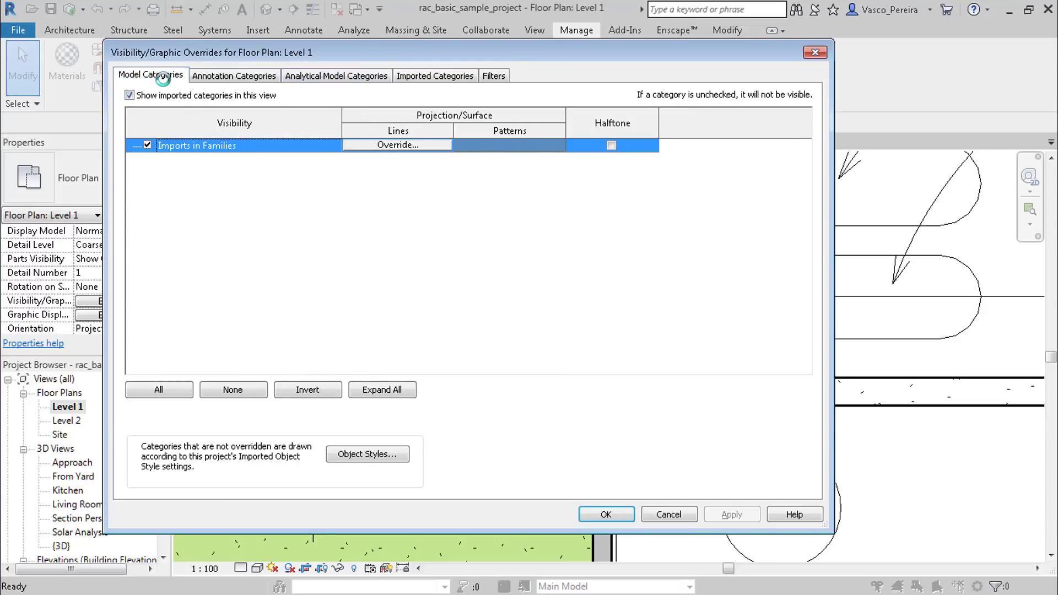
pyautogui.click(150, 75)
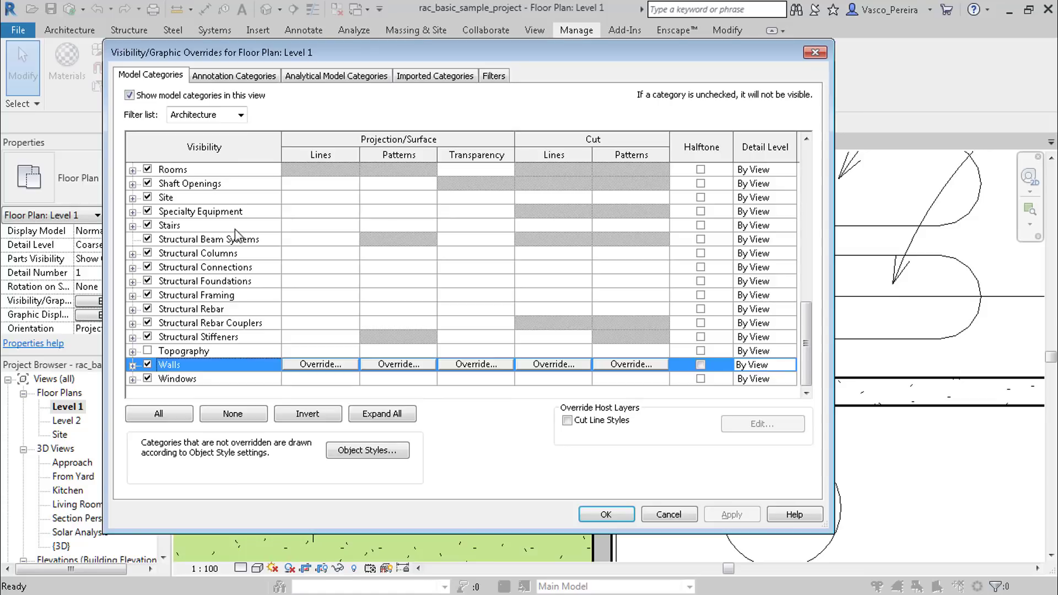
pyautogui.moveTo(400, 380)
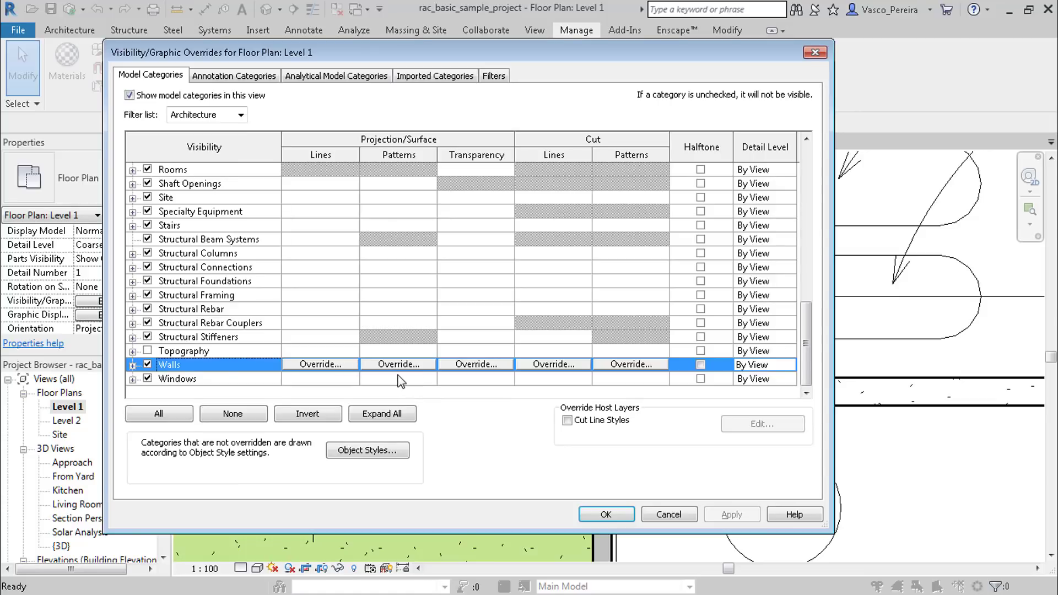
pyautogui.moveTo(431, 353)
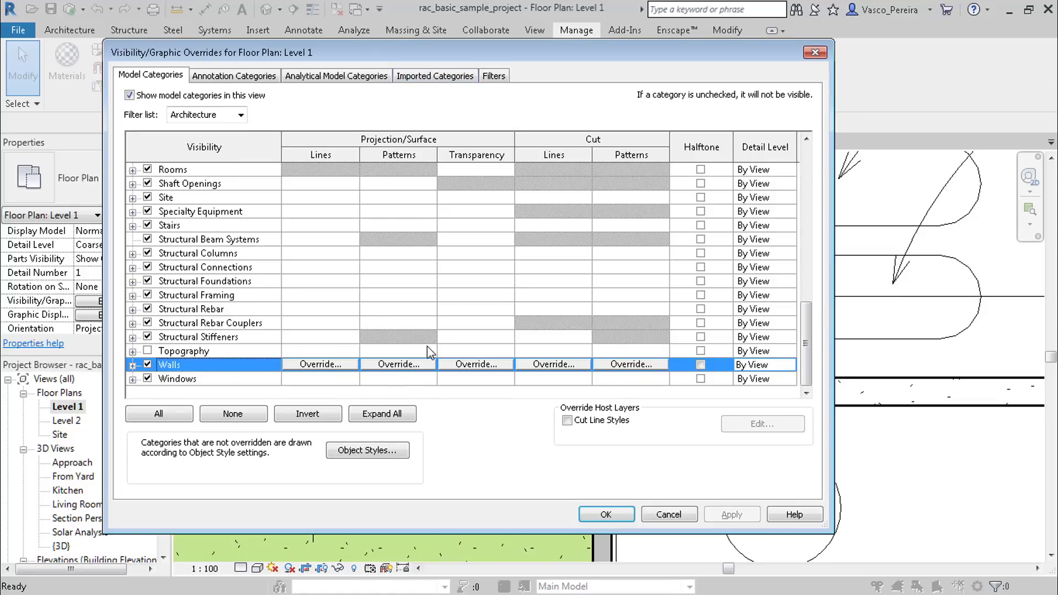
pyautogui.click(398, 363)
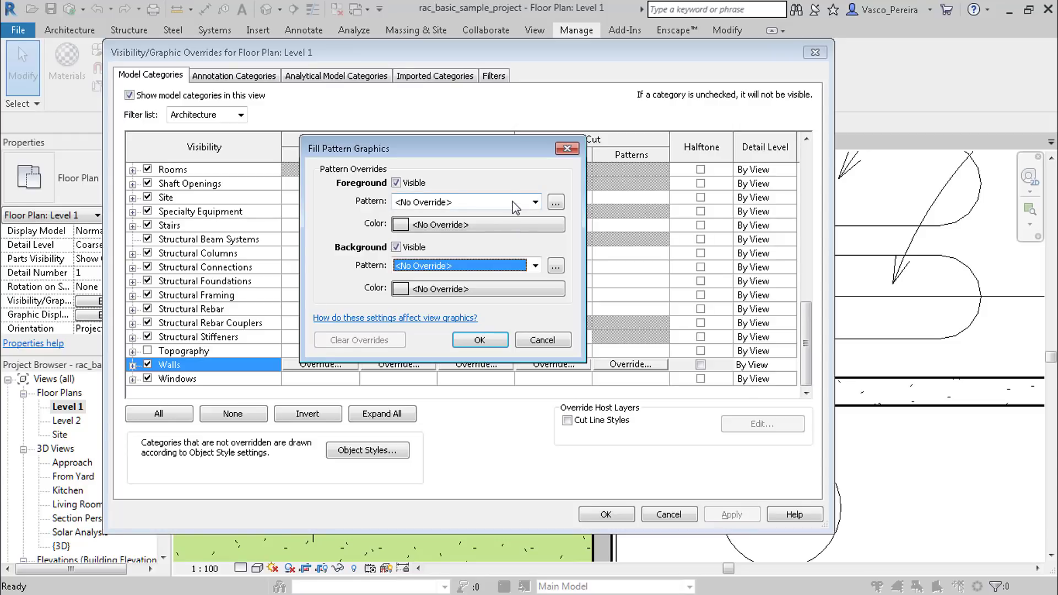
pyautogui.moveTo(460, 208)
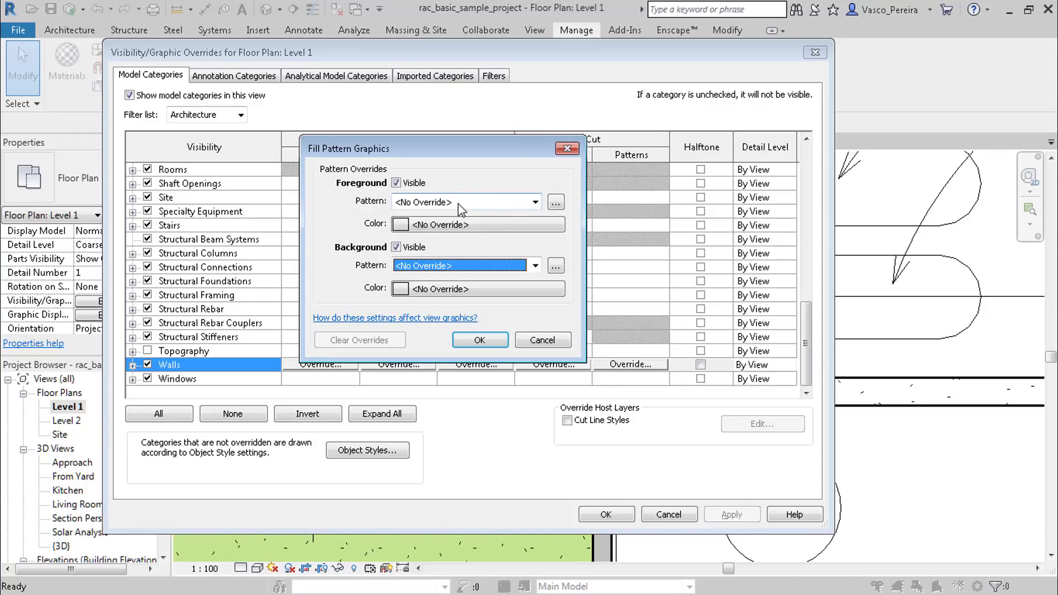
pyautogui.moveTo(605, 550)
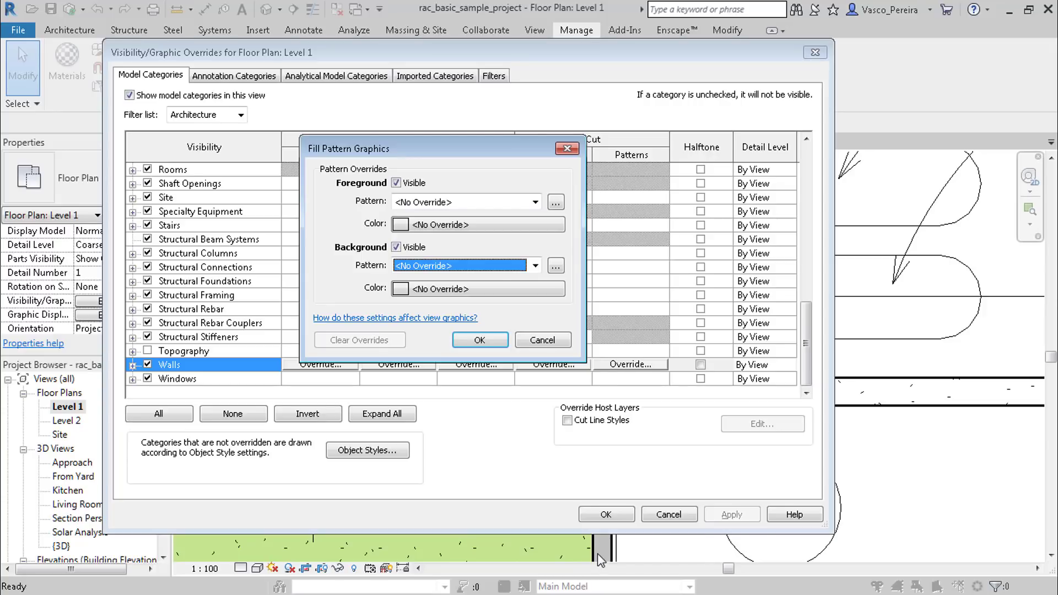
pyautogui.moveTo(477, 207)
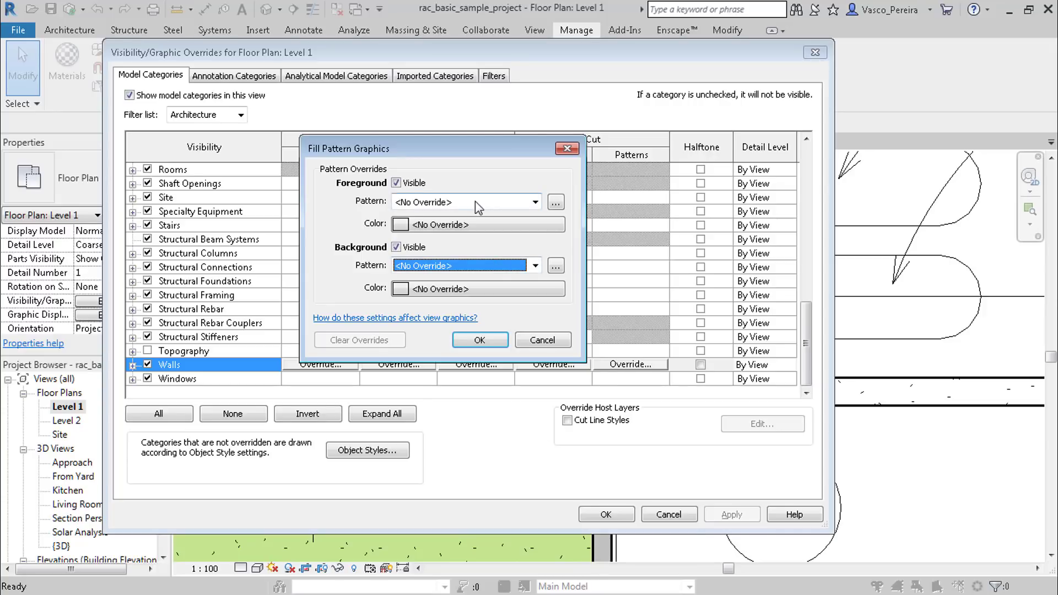
# Step: Override wall cut patterns with a black Aluminium foreground over Sand - Dense background and apply it
pyautogui.click(534, 265)
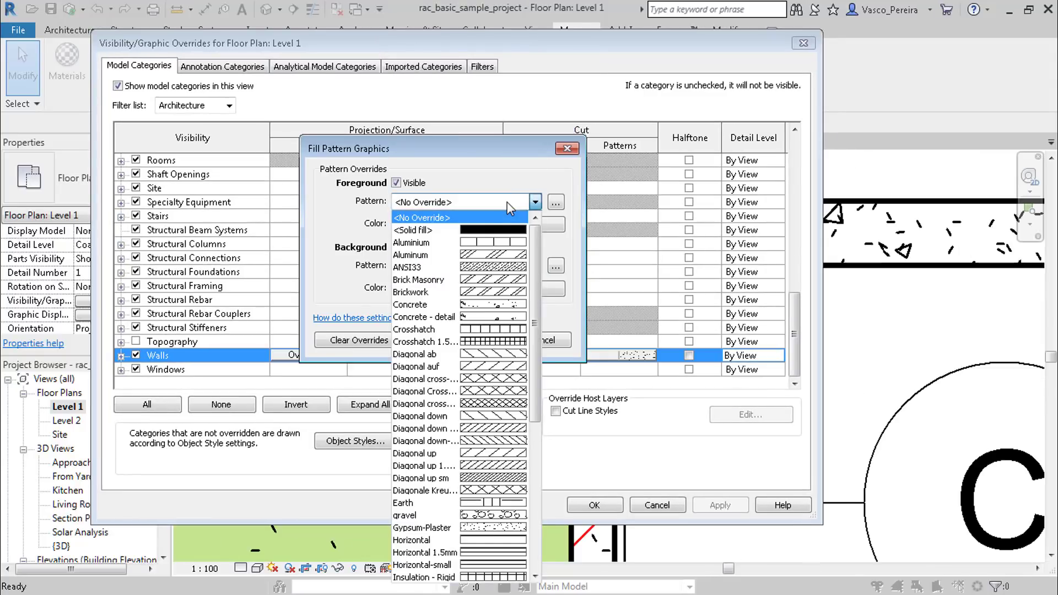
pyautogui.click(410, 255)
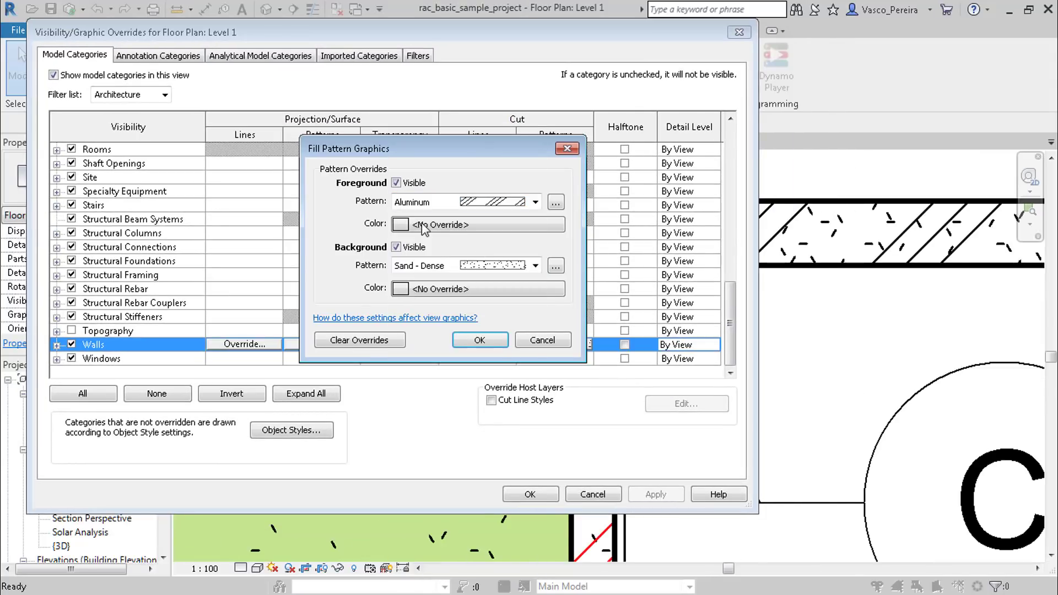
pyautogui.click(477, 223)
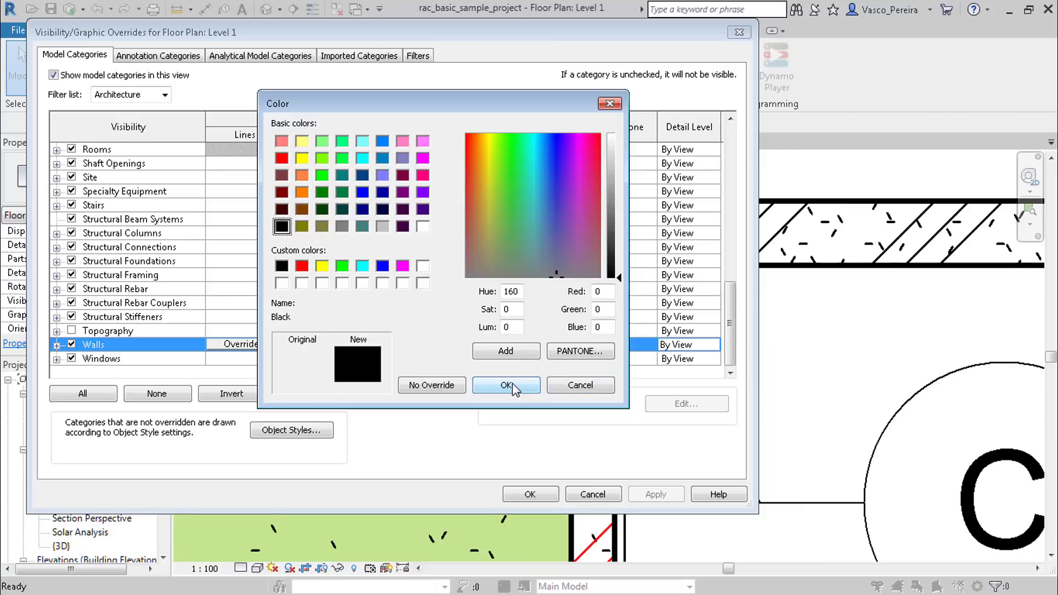
pyautogui.click(506, 385)
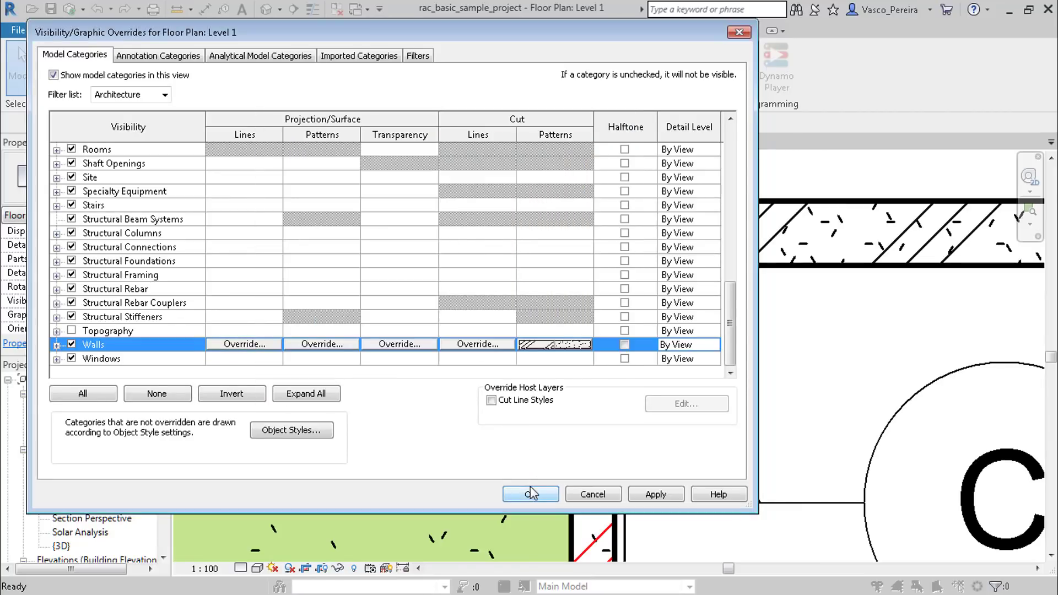
pyautogui.click(530, 494)
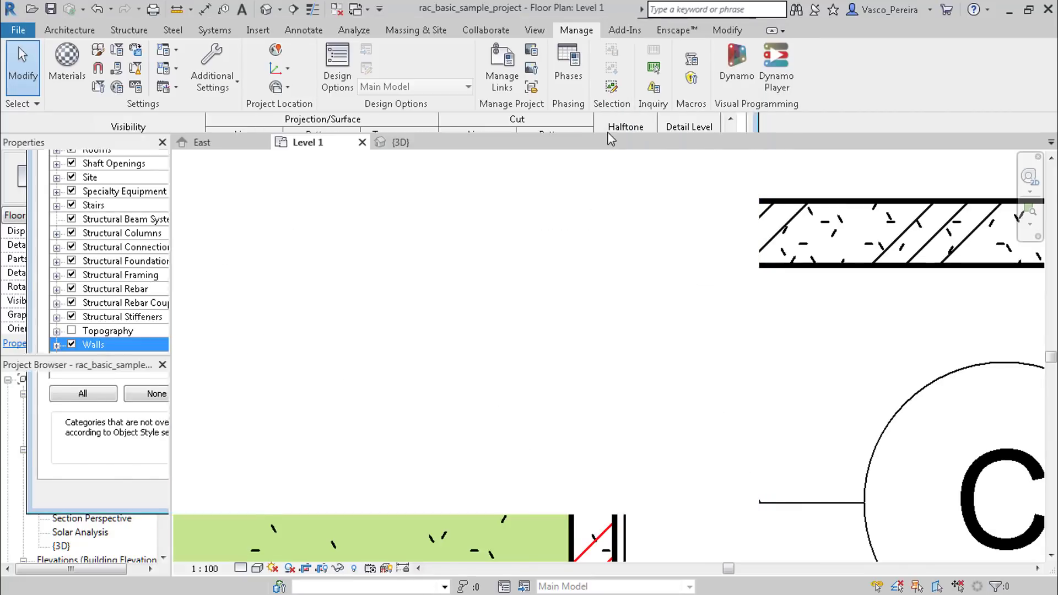